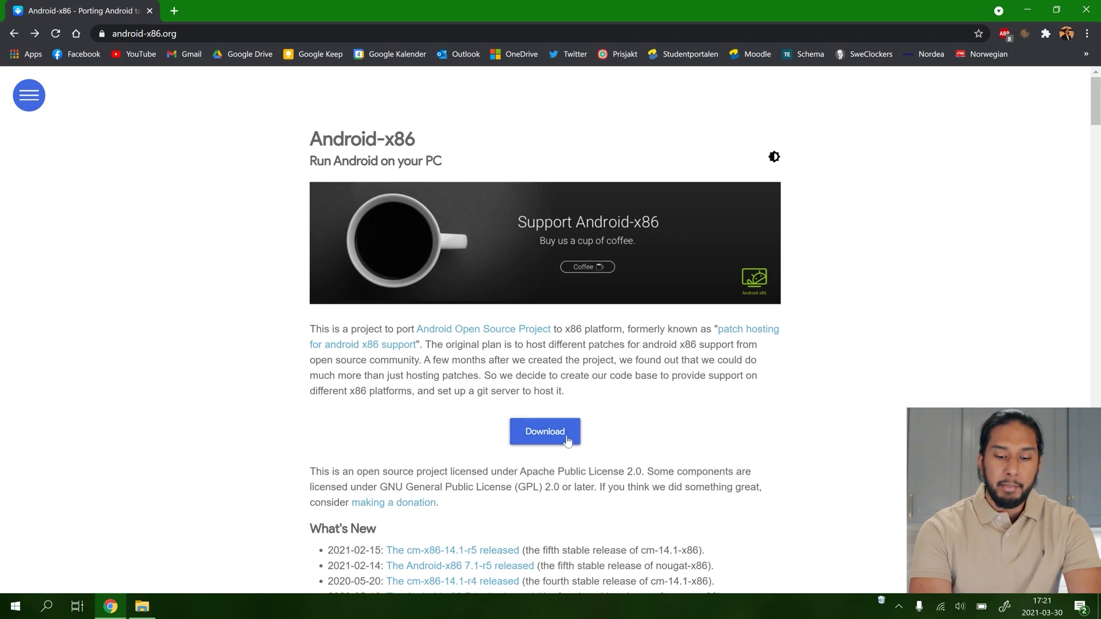
# Step: Download the 64-bit Android-x86 9.0-r2-k49 ISO via the FossHub mirror from android-x86.org
pyautogui.click(544, 431)
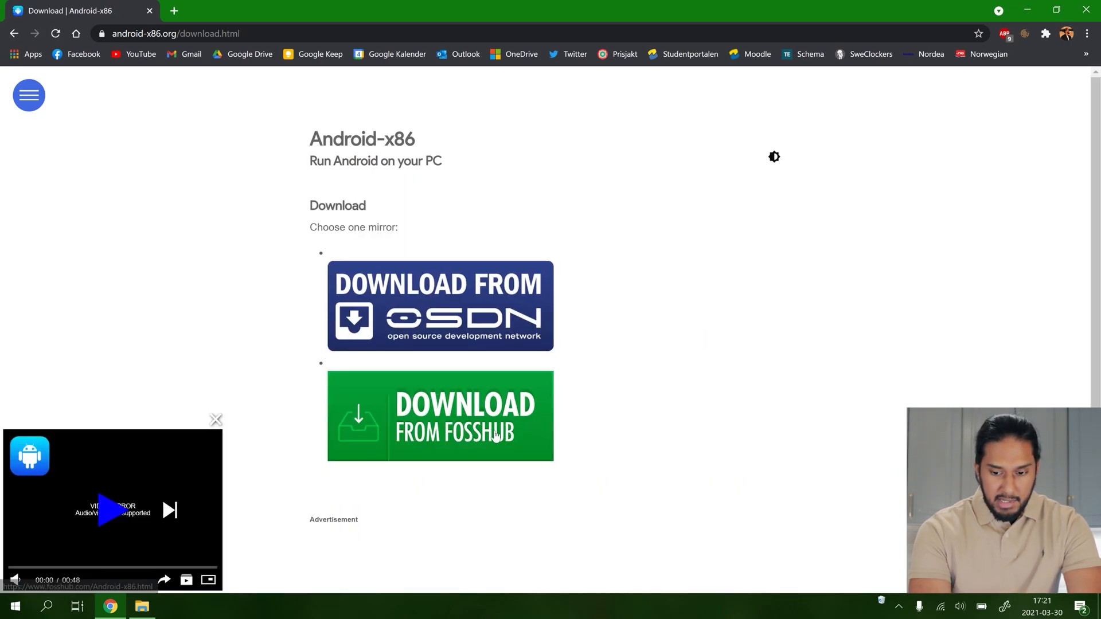
pyautogui.click(440, 415)
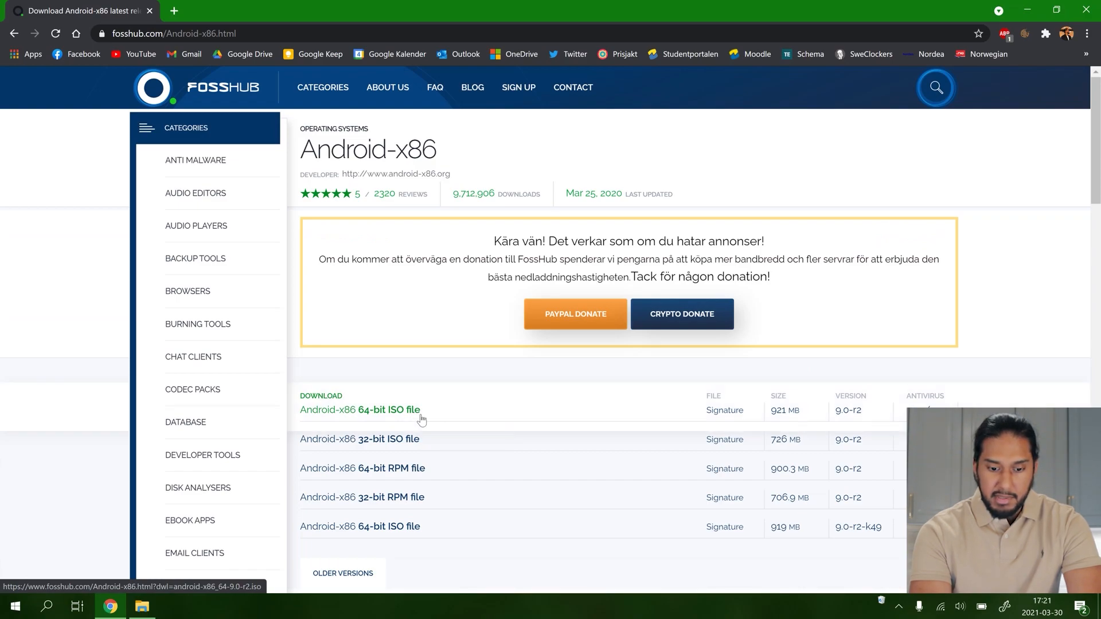
pyautogui.moveTo(842, 425)
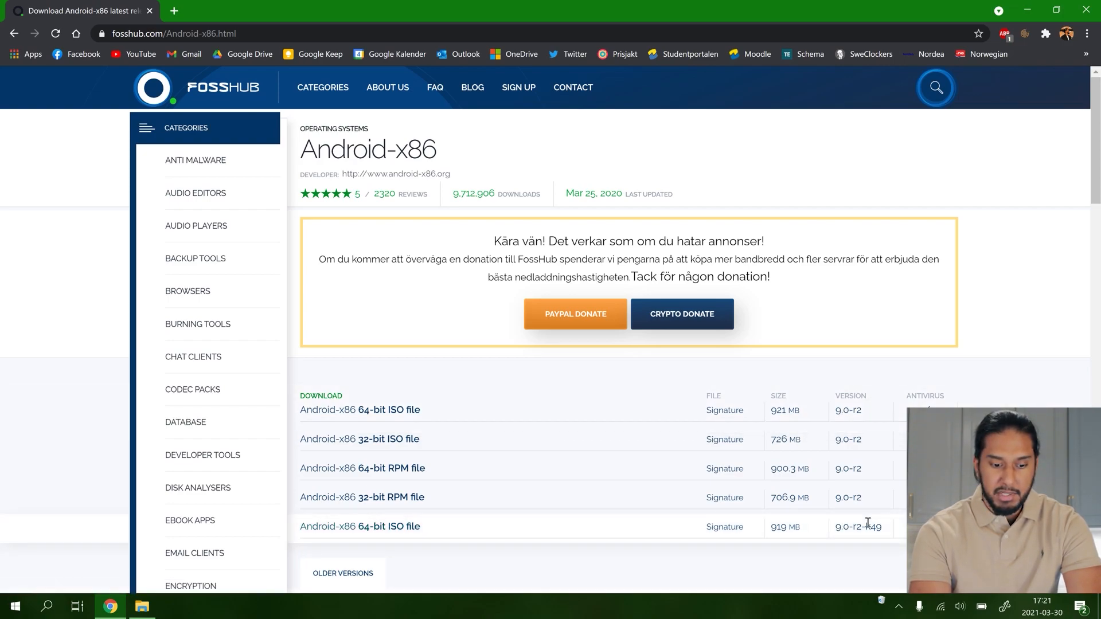
pyautogui.click(360, 526)
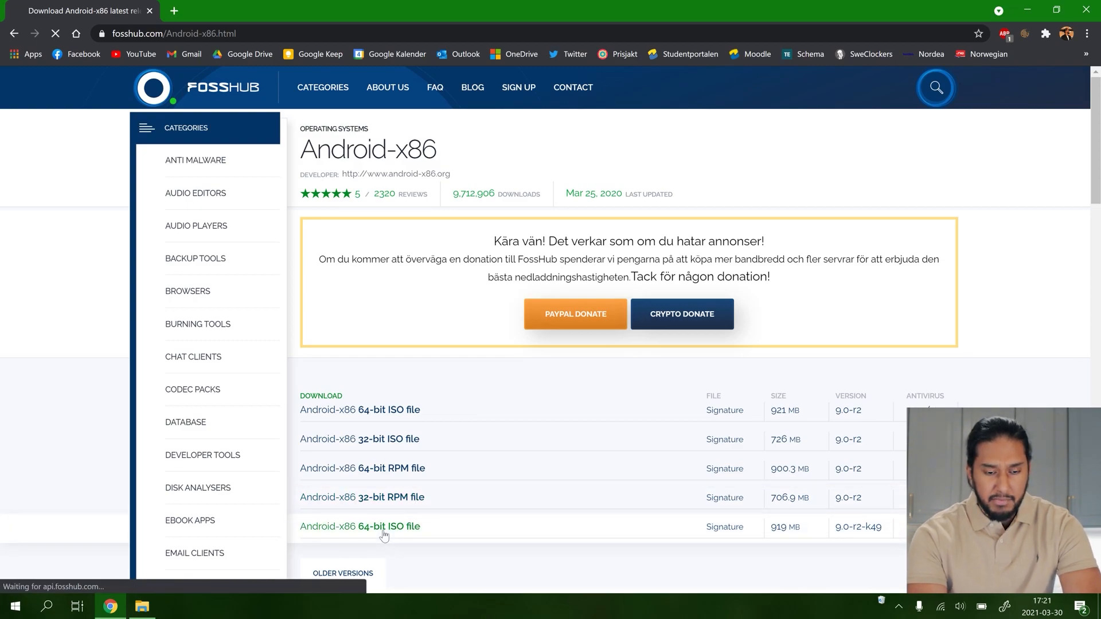
pyautogui.click(360, 526)
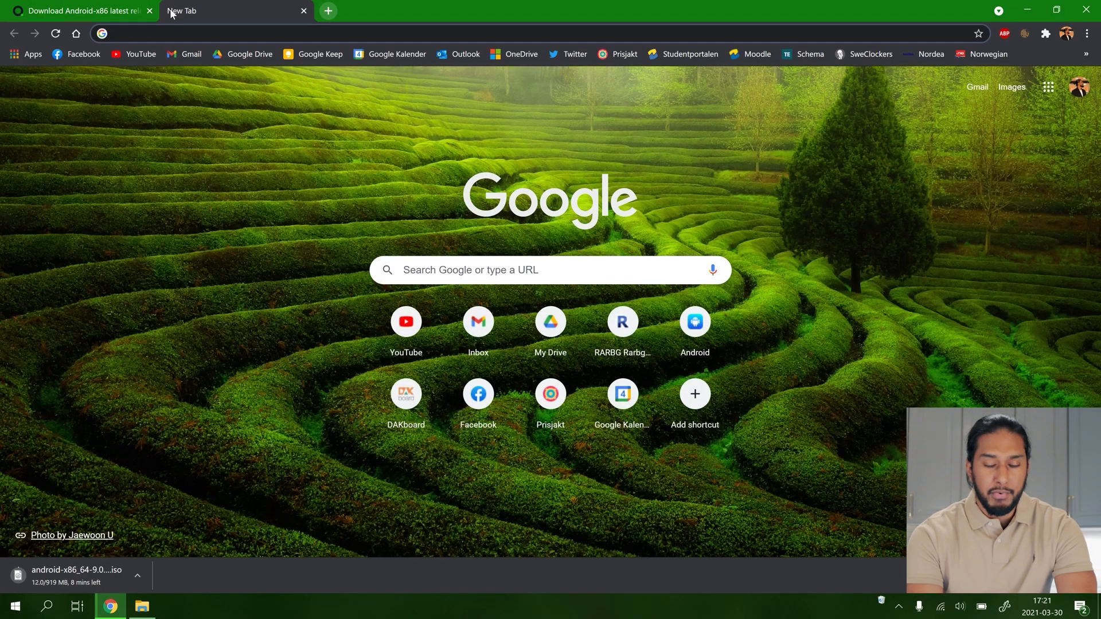
# Step: Search Google for 'rufus', go to rufus.ie and download Rufus 3.13 Portable
pyautogui.write('rufus')
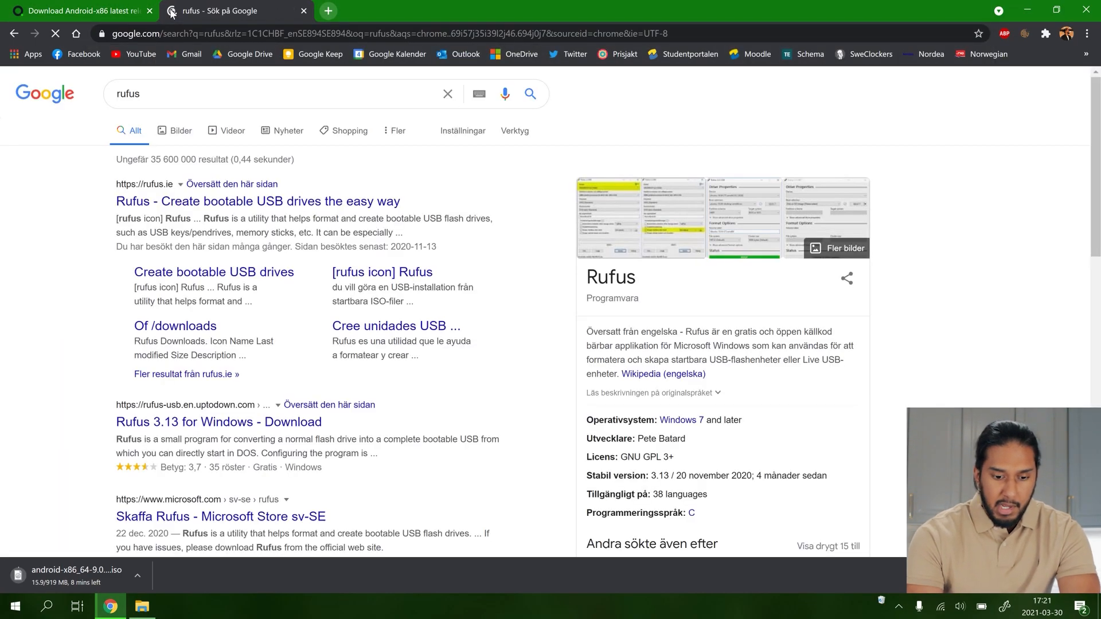
pyautogui.click(258, 202)
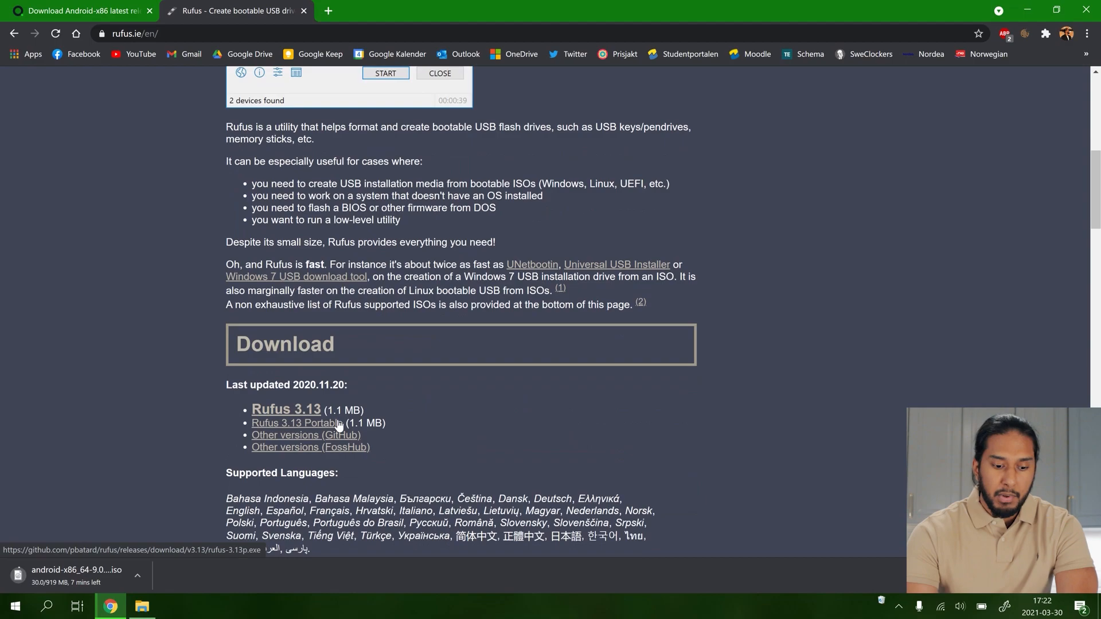
pyautogui.click(296, 423)
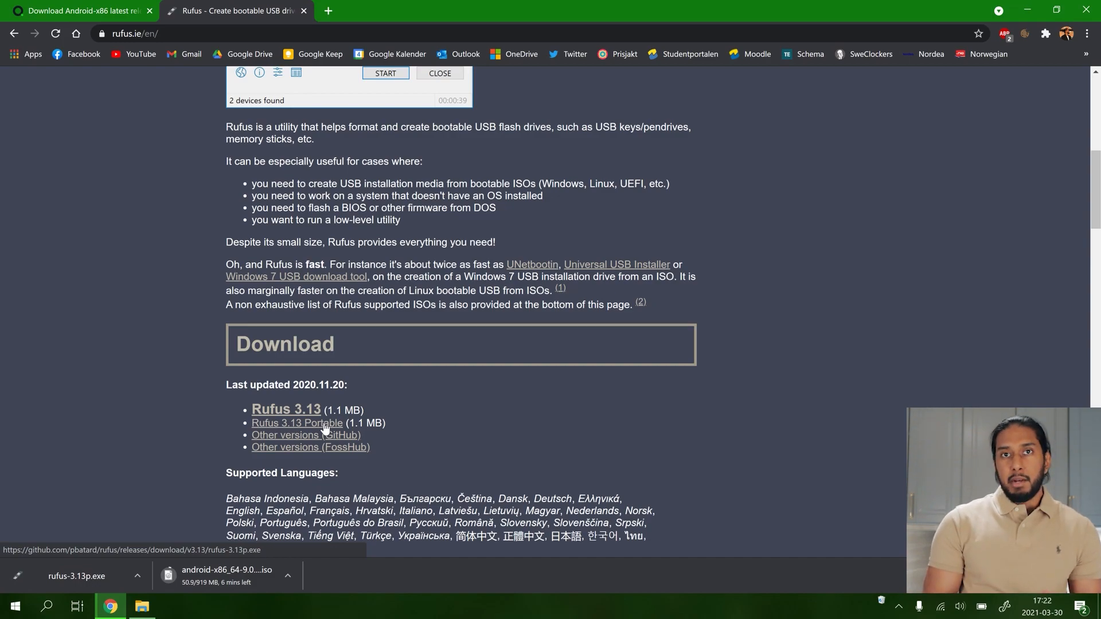
pyautogui.click(141, 611)
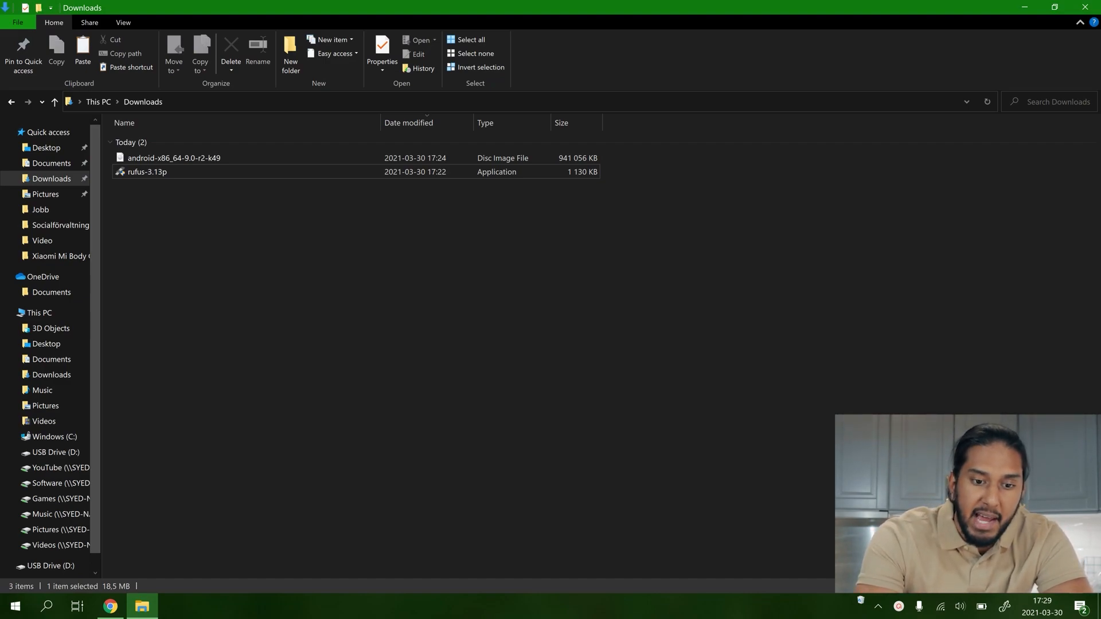
pyautogui.moveTo(145, 171)
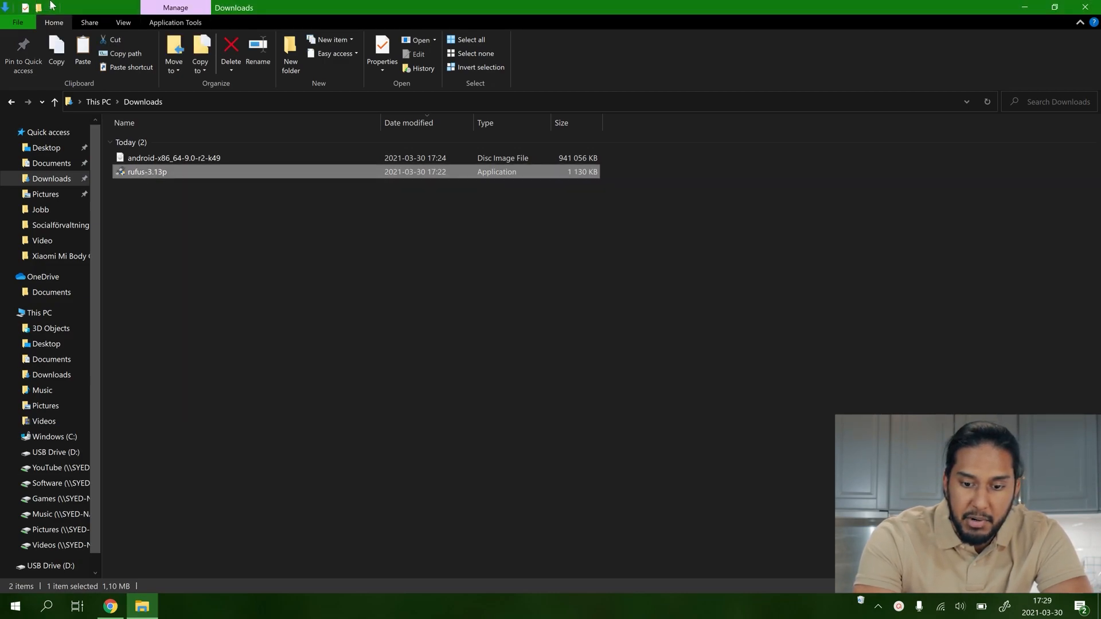
# Step: Launch rufus-3.13p from Downloads, declining online update checks
pyautogui.doubleClick(147, 171)
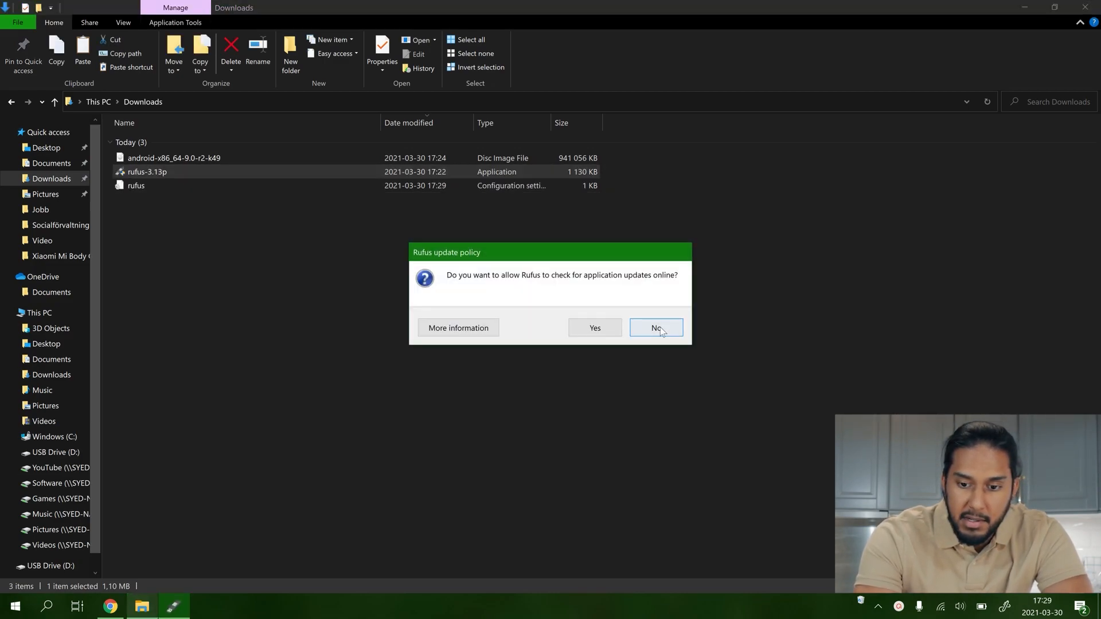
pyautogui.click(655, 327)
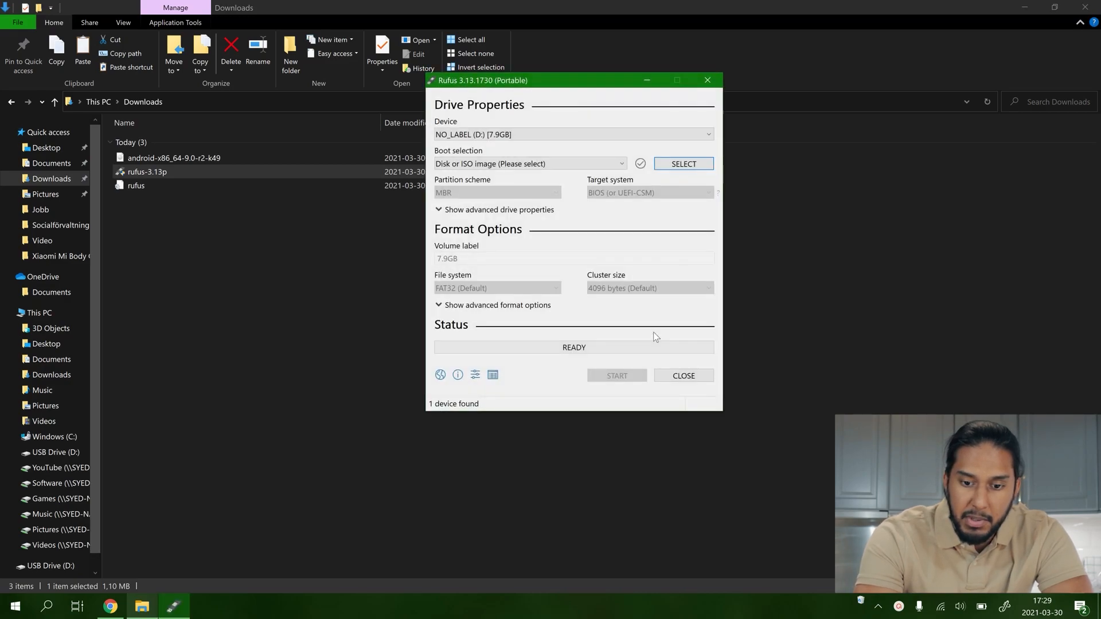
pyautogui.click(571, 134)
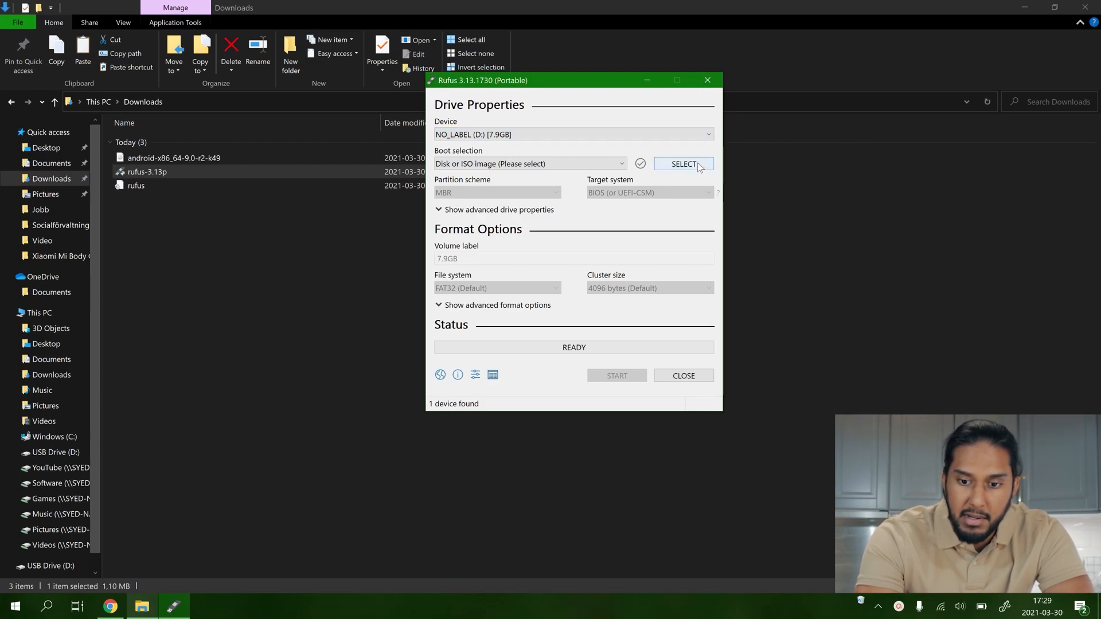
# Step: Select android-x86_64-9.0-r2-k49 as the boot image for the 7.9GB USB drive
pyautogui.click(682, 164)
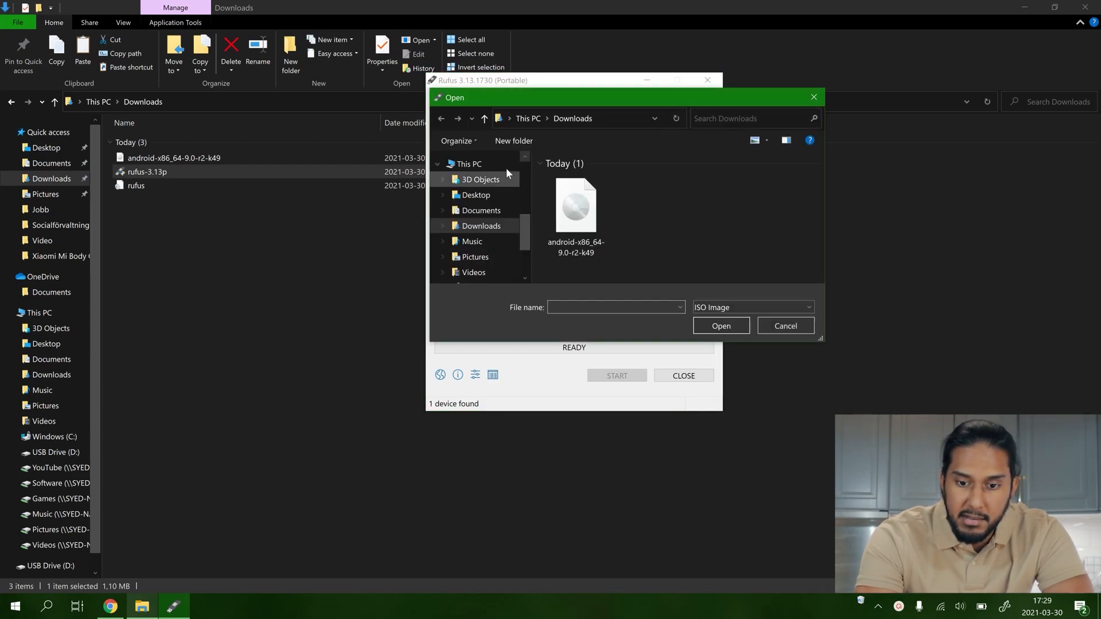
pyautogui.doubleClick(576, 204)
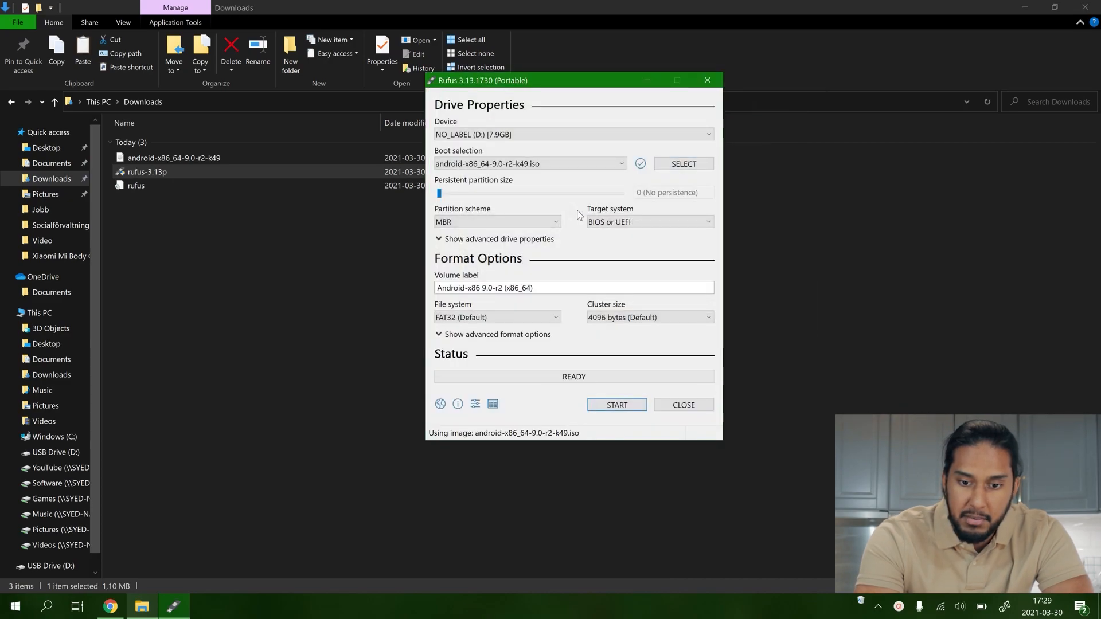
pyautogui.click(497, 221)
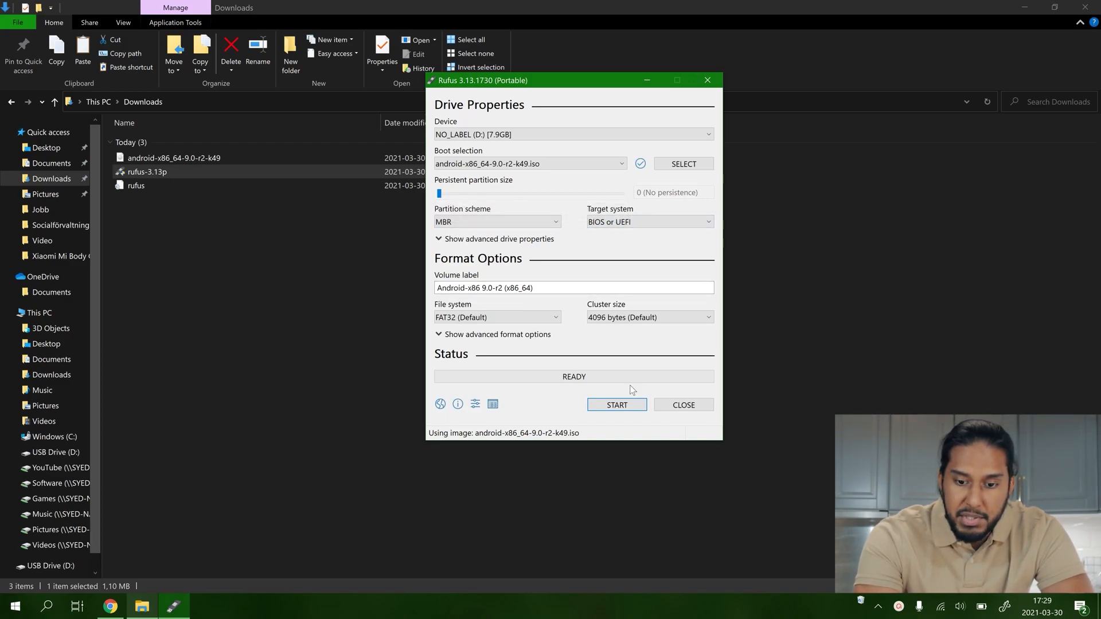
pyautogui.moveTo(617, 404)
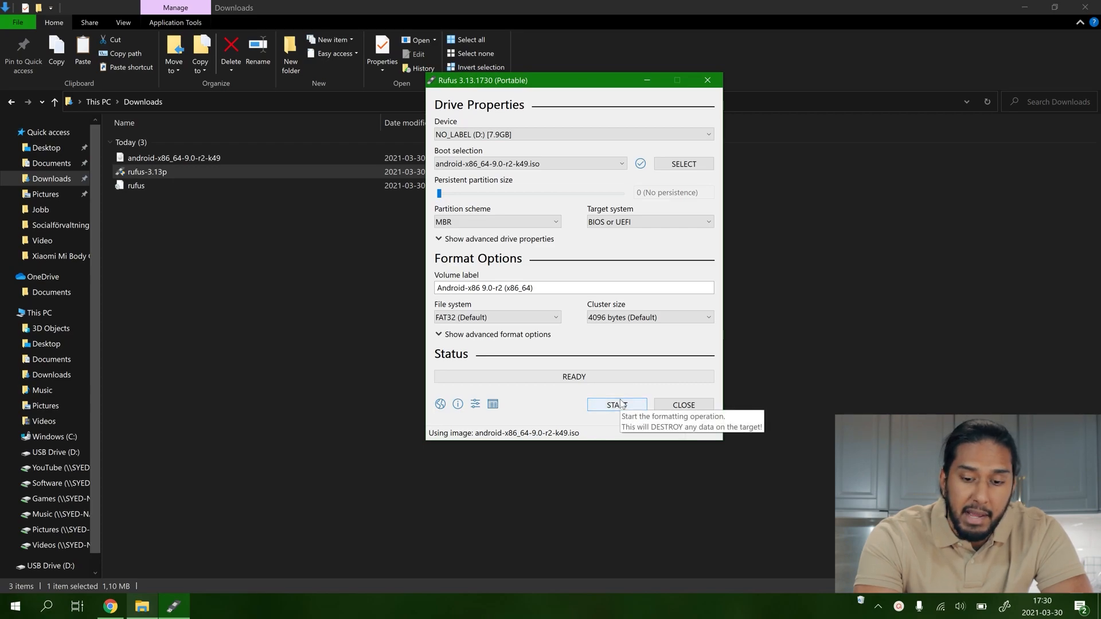
# Step: Start writing to the USB, accepting the Syslinux download, ISO image mode and data destruction warning
pyautogui.click(616, 405)
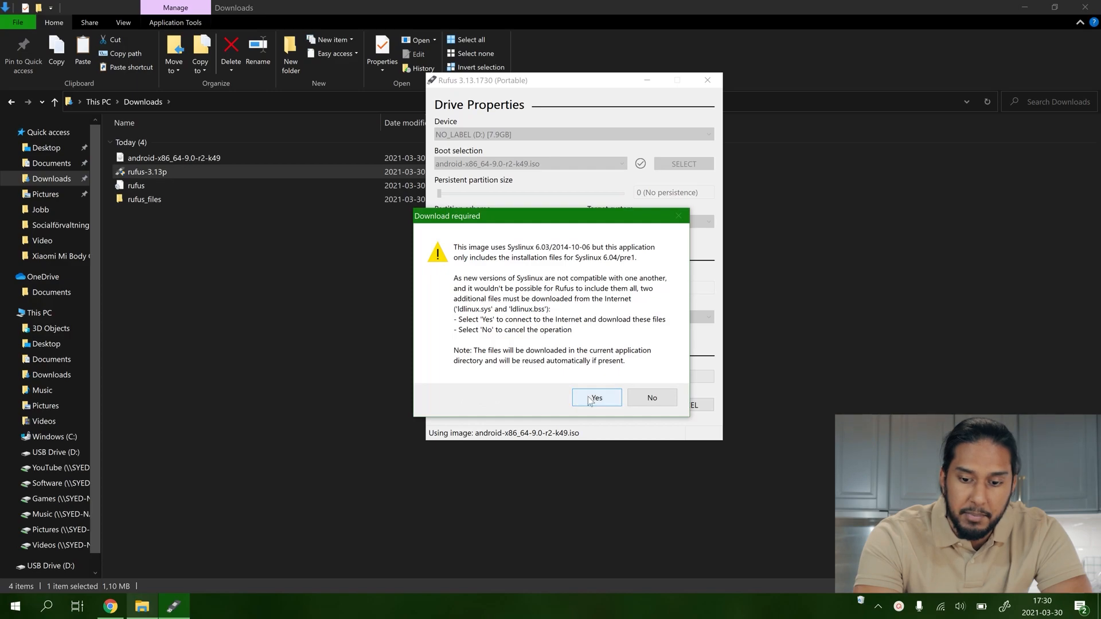
pyautogui.click(596, 398)
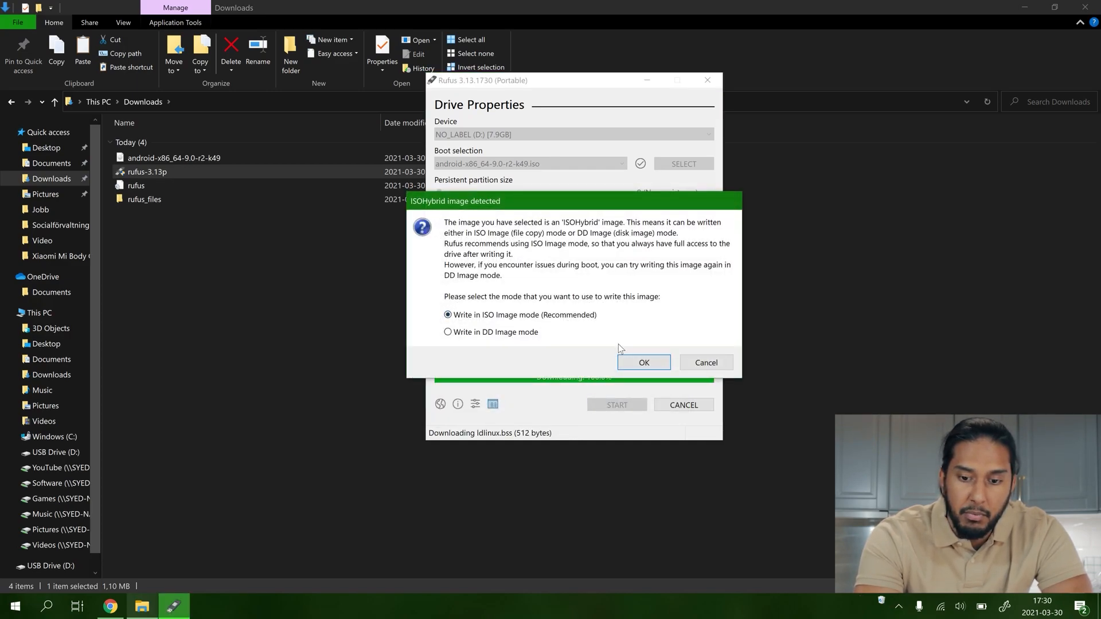
pyautogui.click(643, 363)
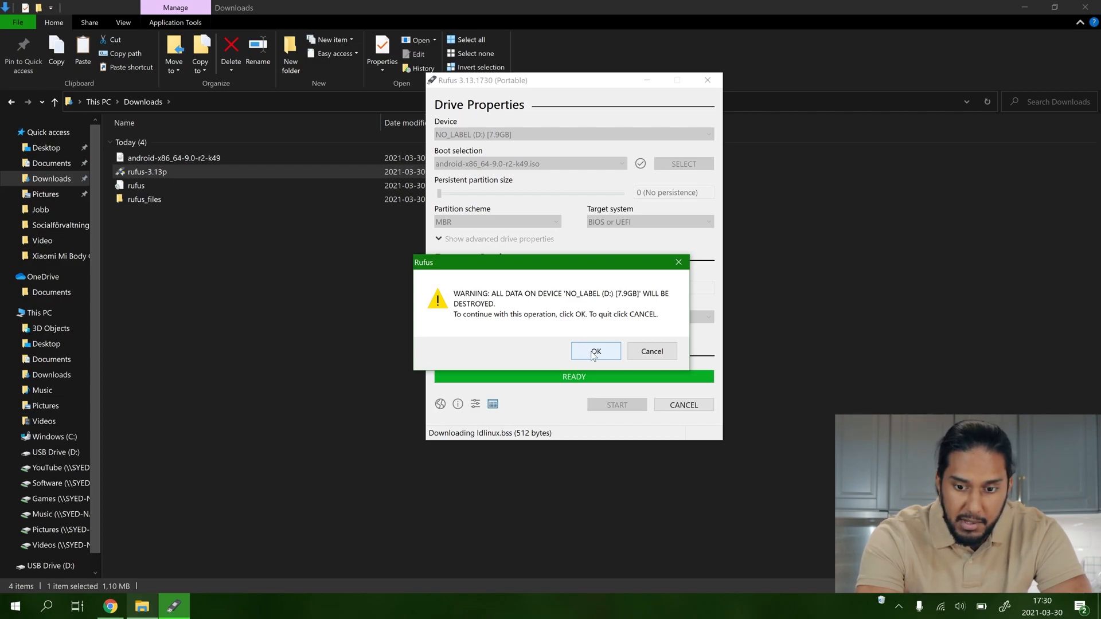
pyautogui.click(595, 350)
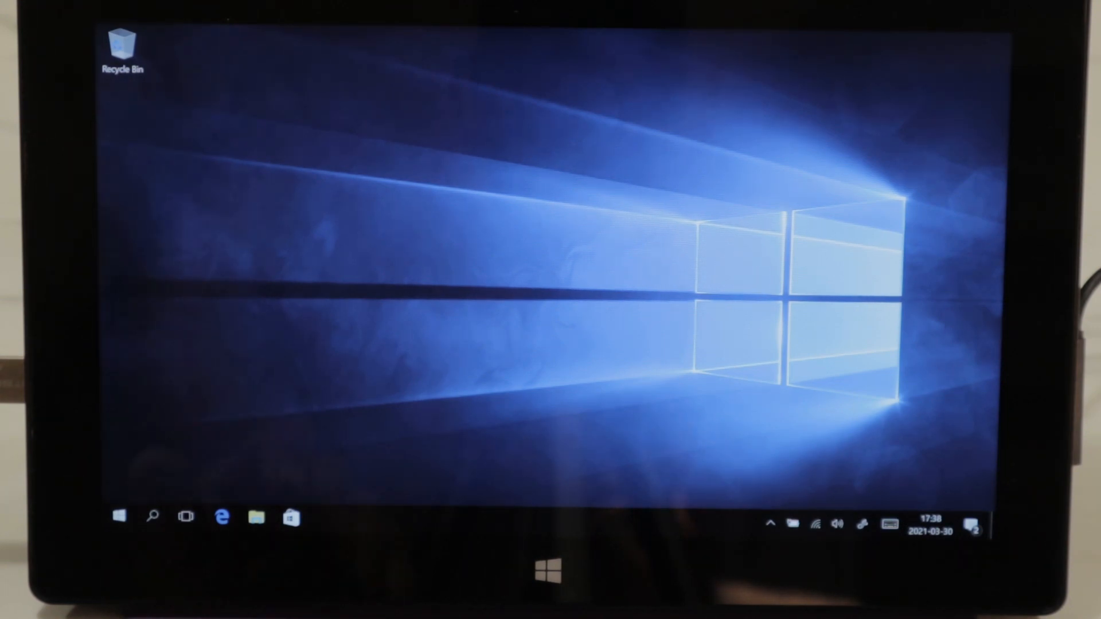
# Step: Search Windows for 'diskmg' and launch Create and format hard disk partitions
pyautogui.write('disk')
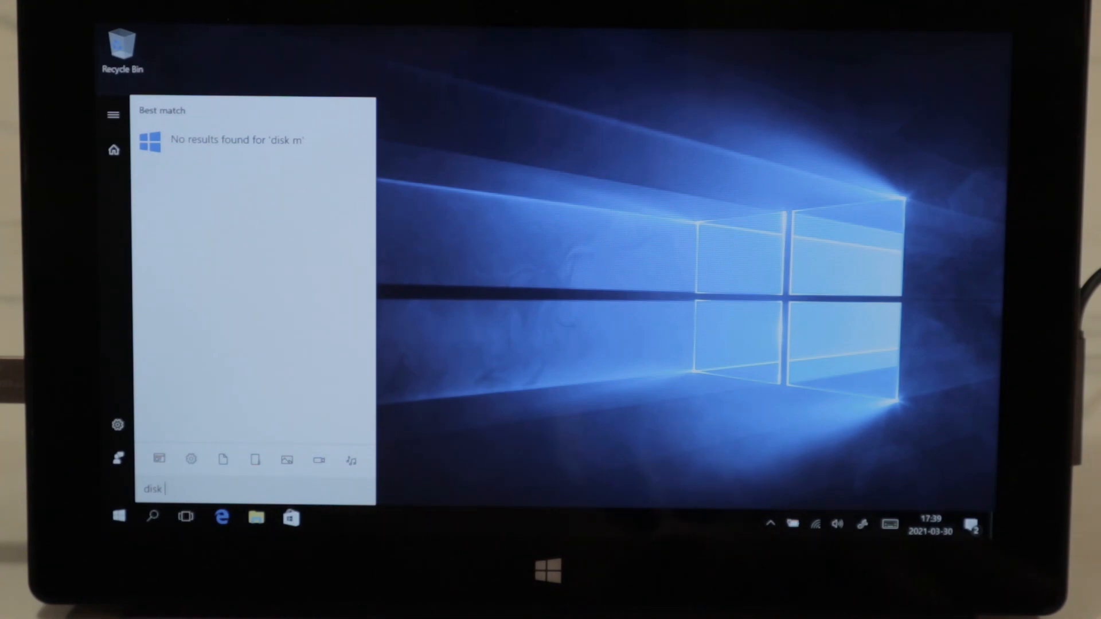
pyautogui.press('Backspace')
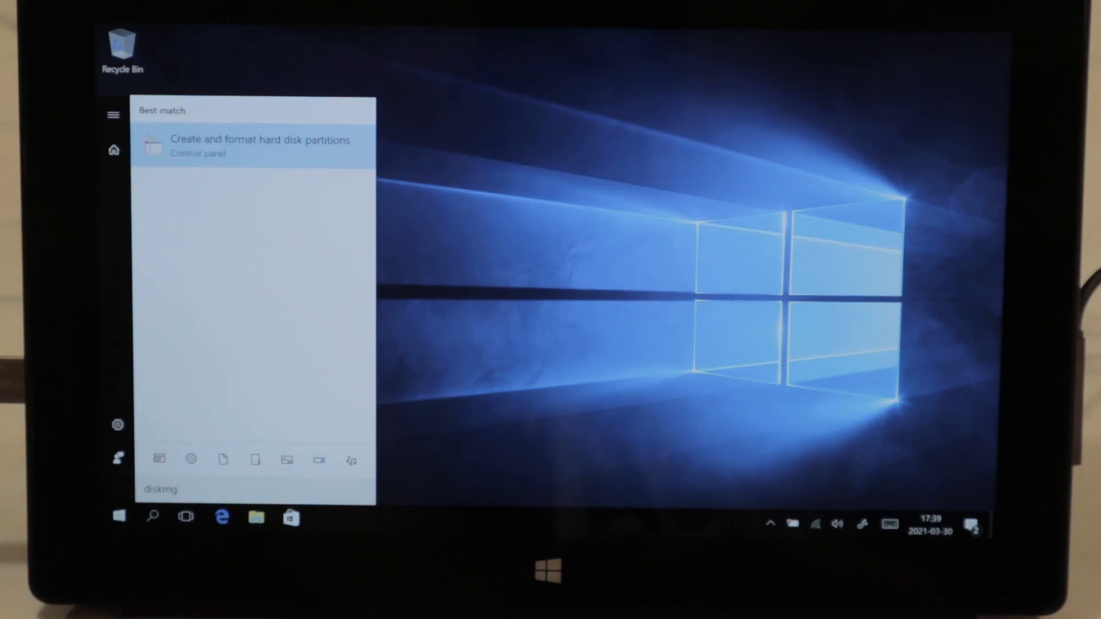
pyautogui.click(259, 140)
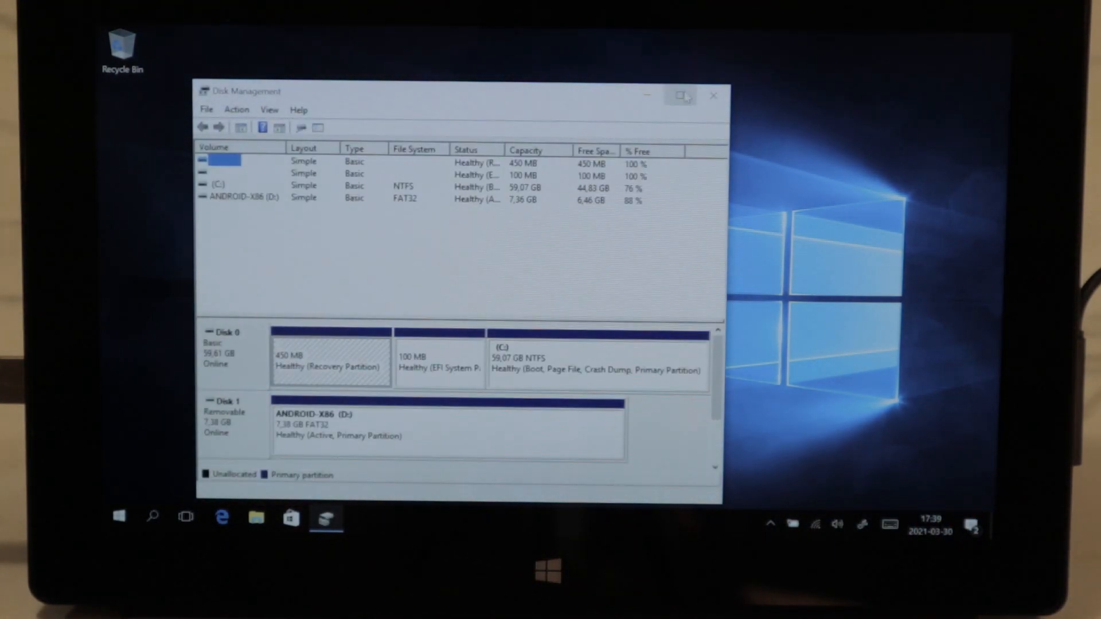
# Step: Shrink the C: volume by 10000 MB, leaving unallocated space on Disk 0
pyautogui.click(676, 95)
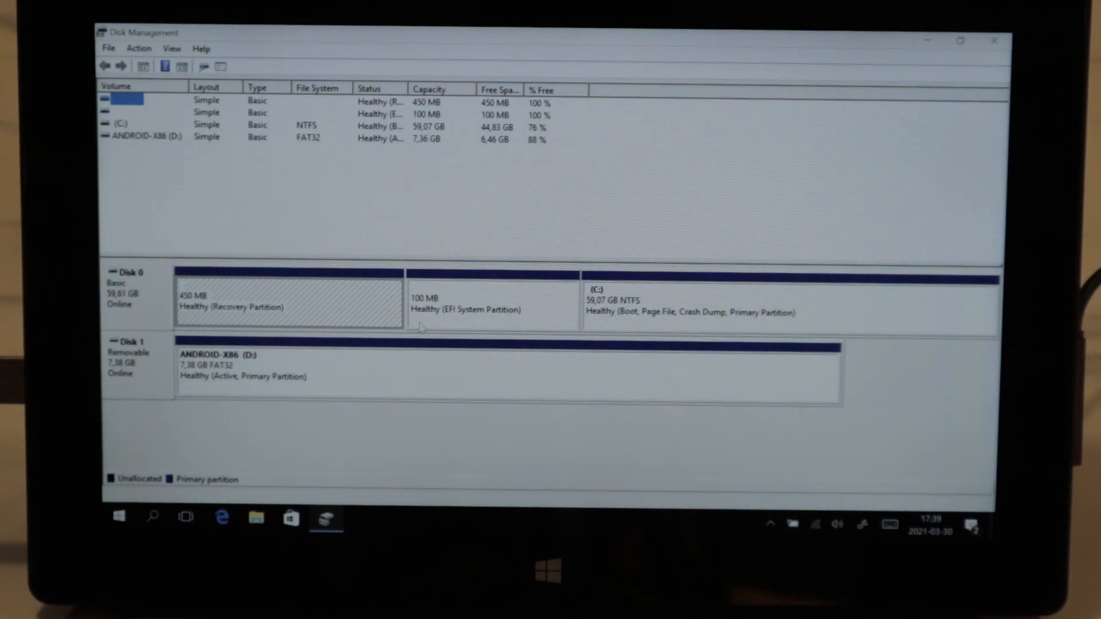
pyautogui.click(786, 307)
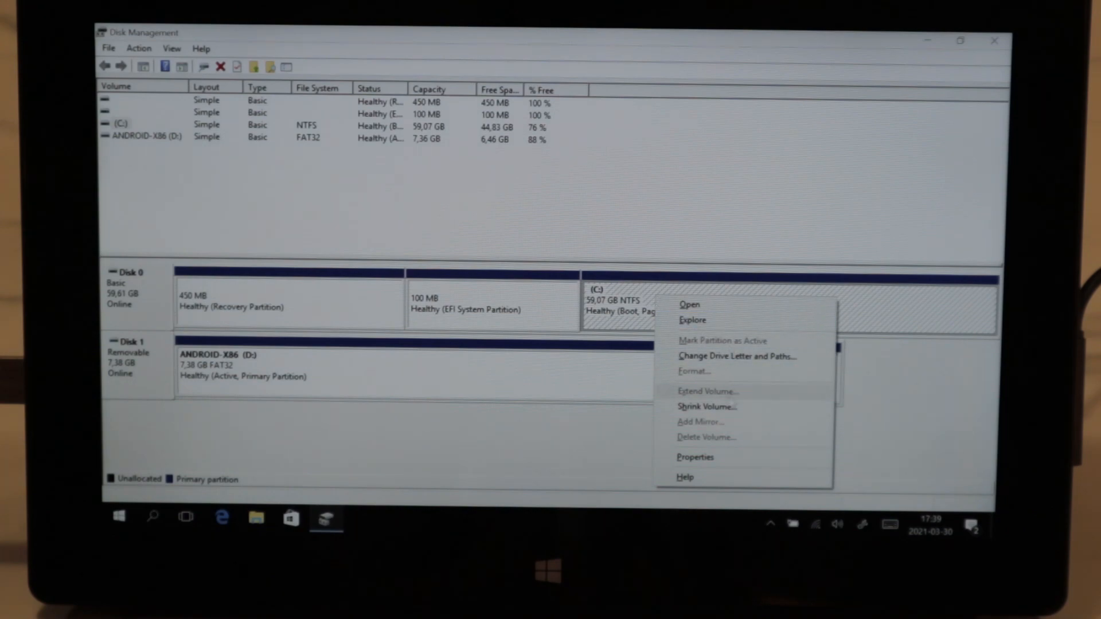
pyautogui.click(707, 406)
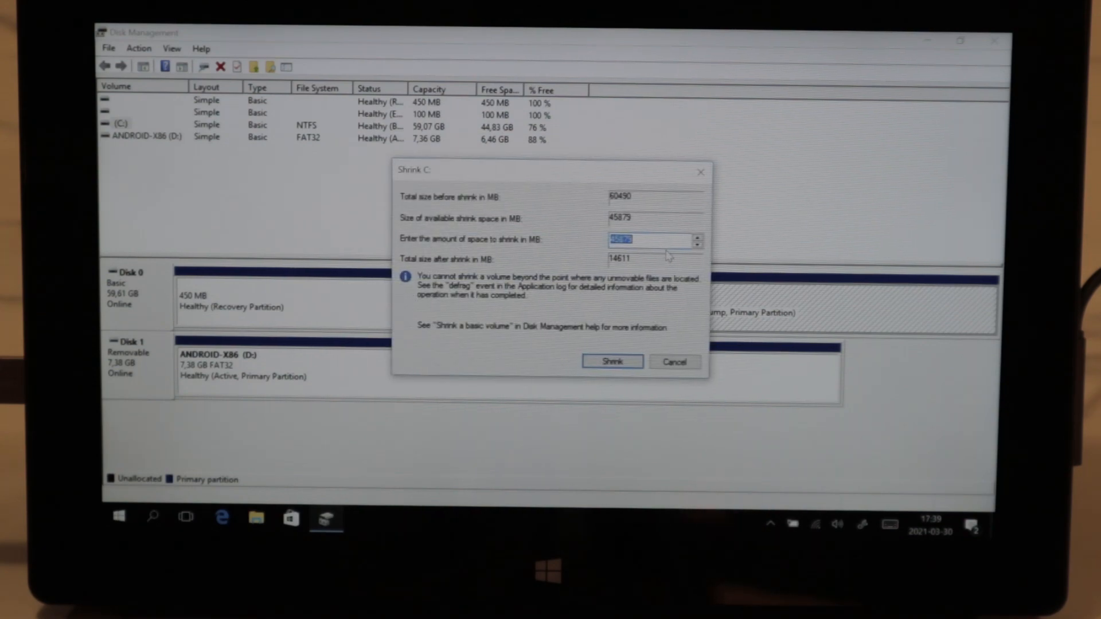
pyautogui.write('10000')
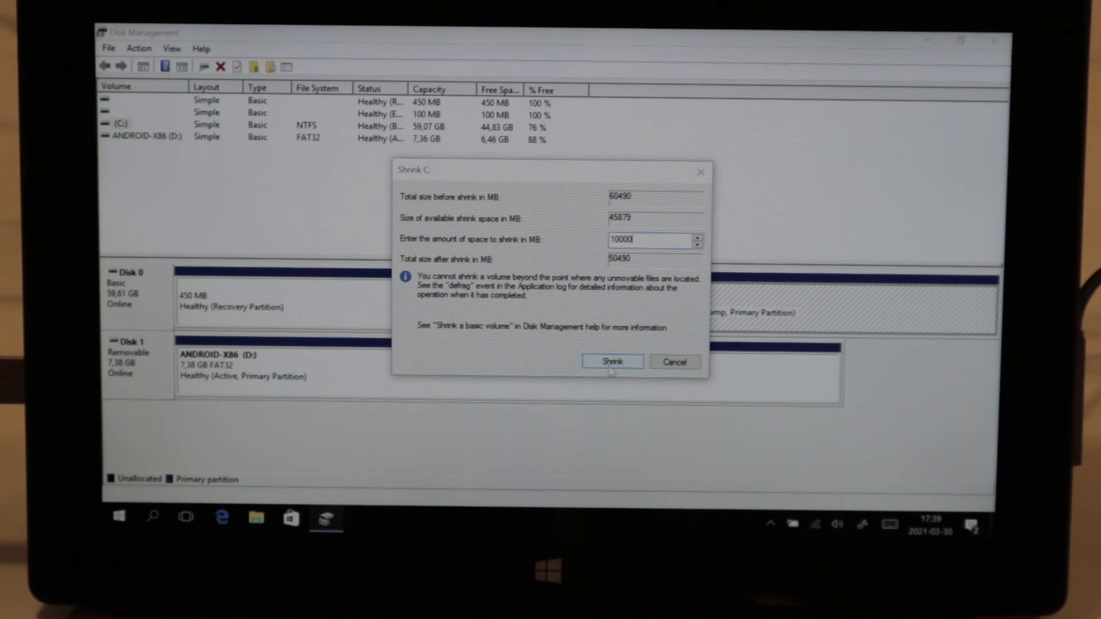
pyautogui.click(611, 361)
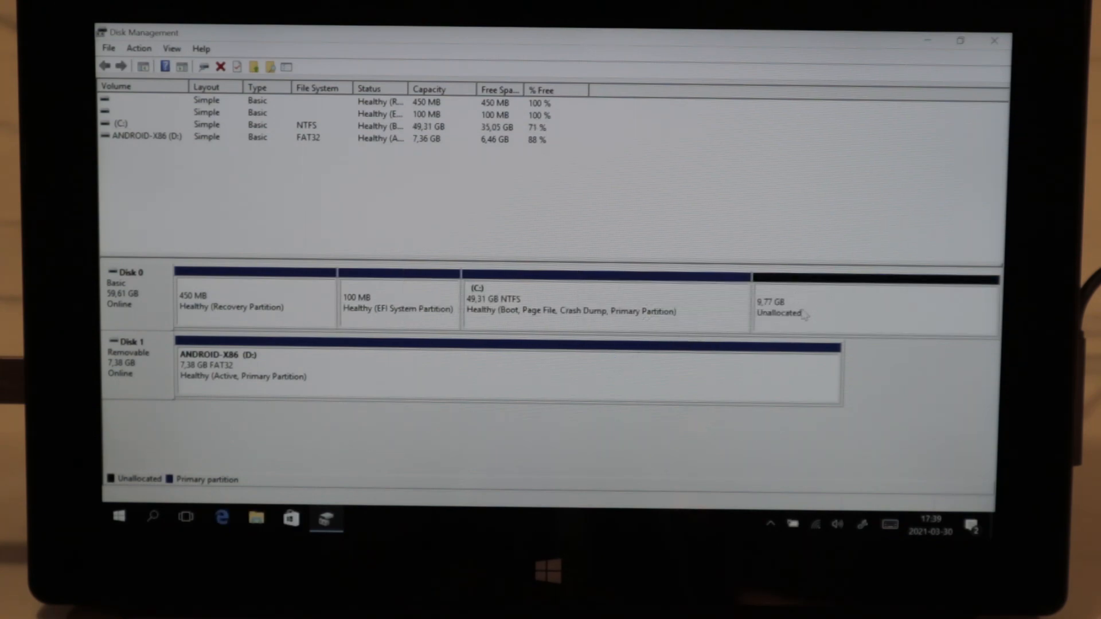
# Step: Start a New Simple Volume on the unallocated space, keeping the full 9999 MB size and drive letter E
pyautogui.click(873, 311)
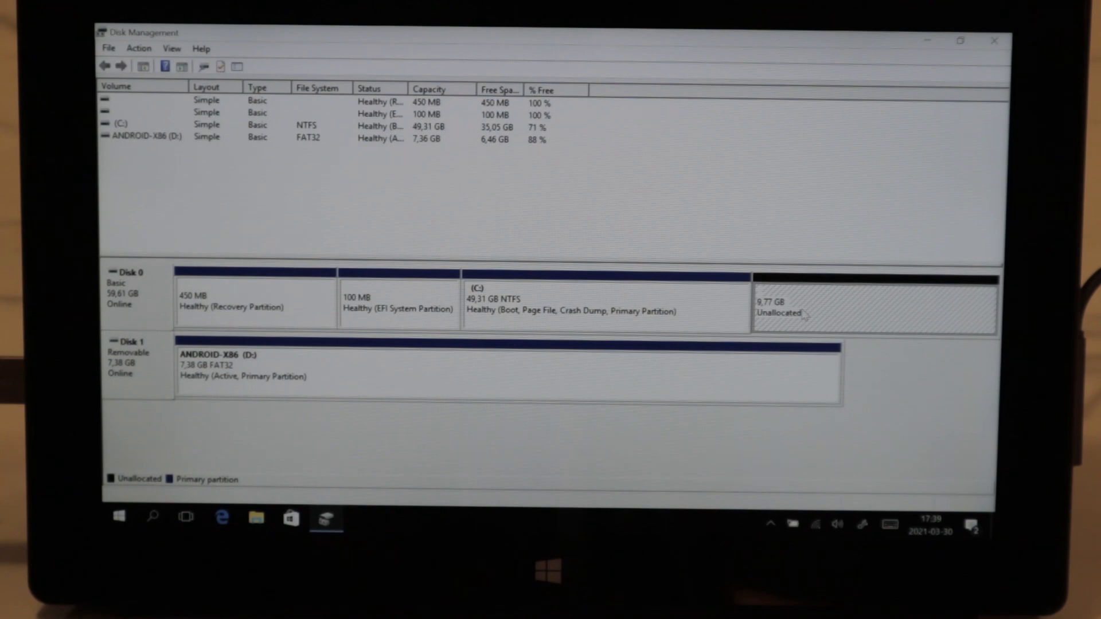
pyautogui.rightClick(800, 311)
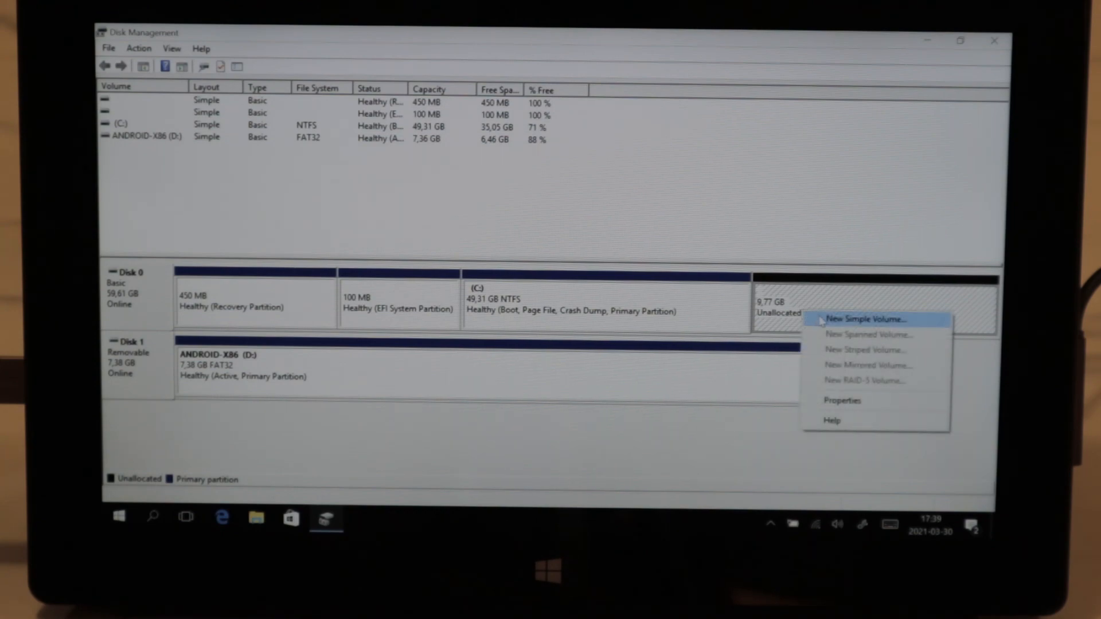
pyautogui.click(864, 318)
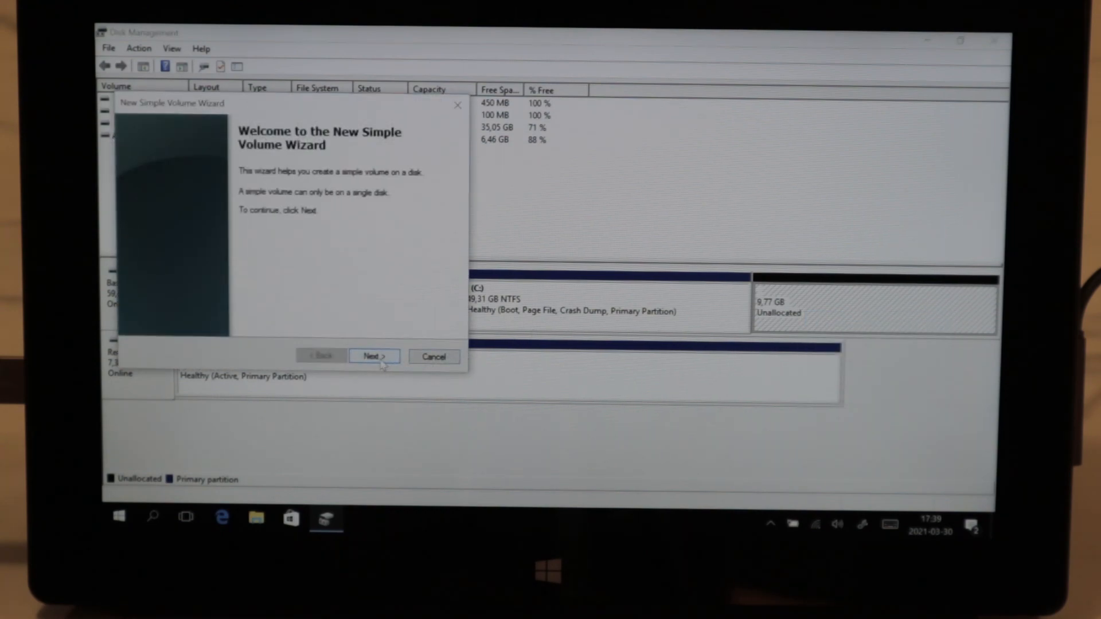
pyautogui.click(374, 356)
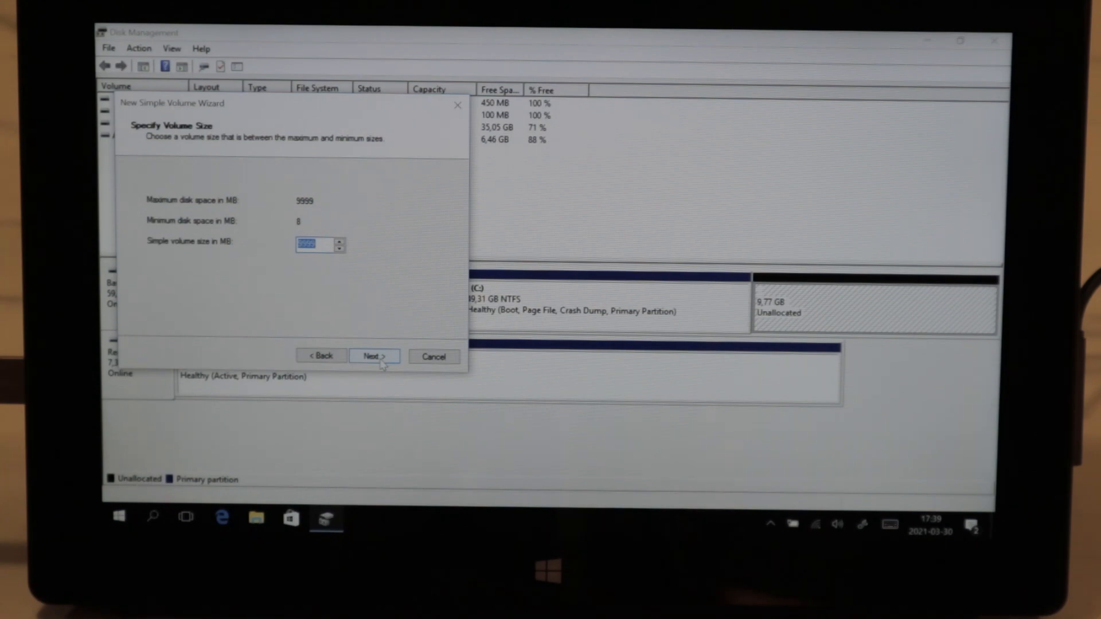
pyautogui.click(374, 355)
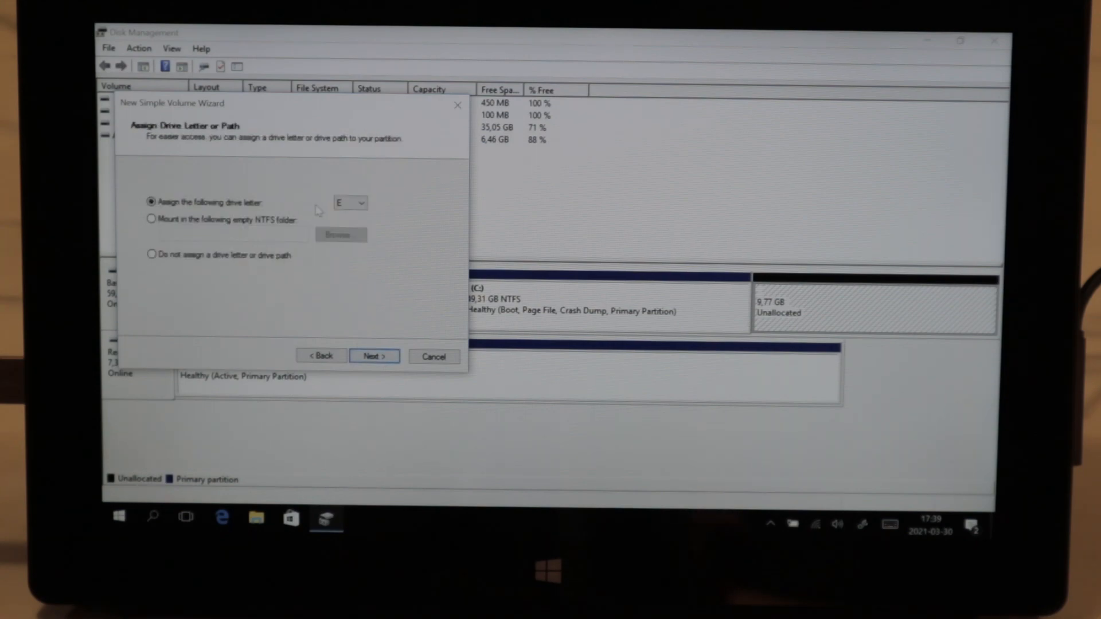
pyautogui.click(374, 356)
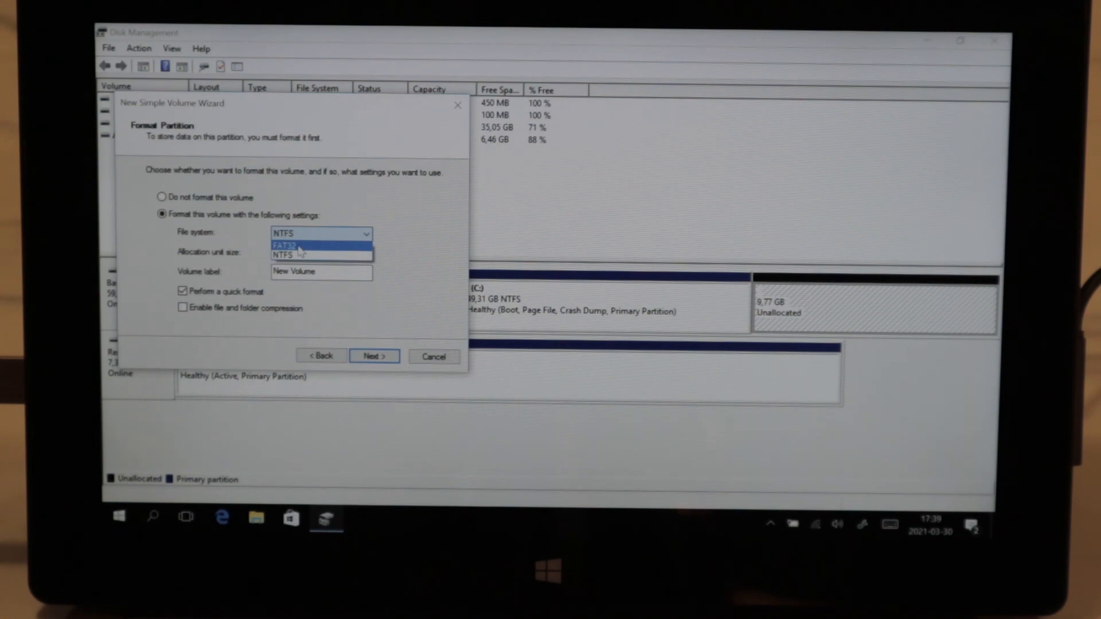
# Step: Format it as FAT32 with the label 'Android x86' and finish the wizard
pyautogui.click(284, 244)
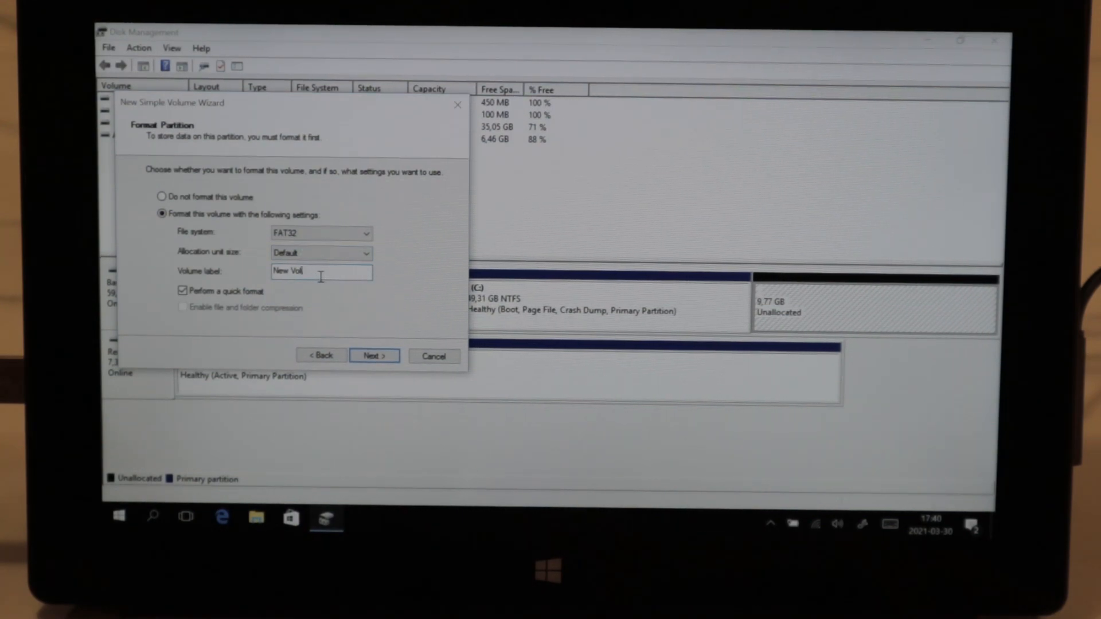
pyautogui.write('Android')
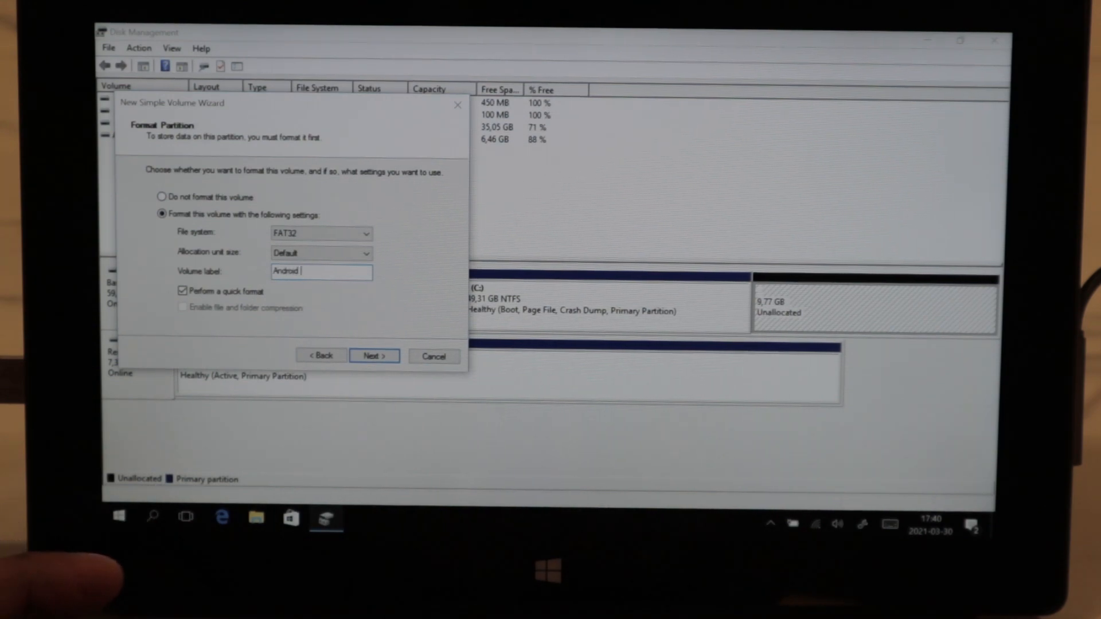
pyautogui.write('x8')
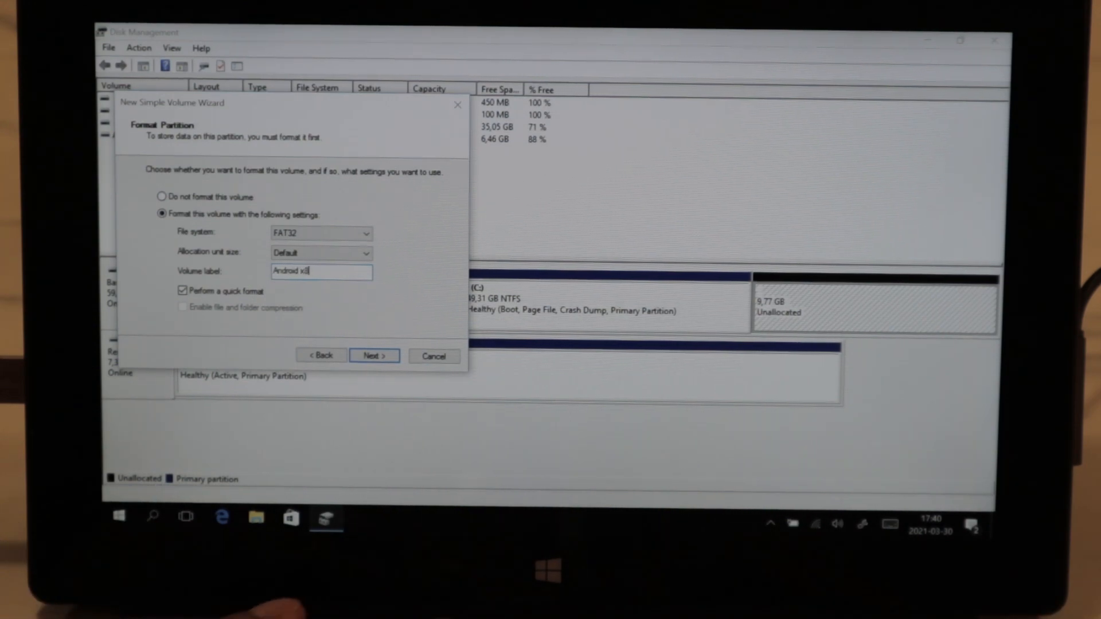
pyautogui.write('6')
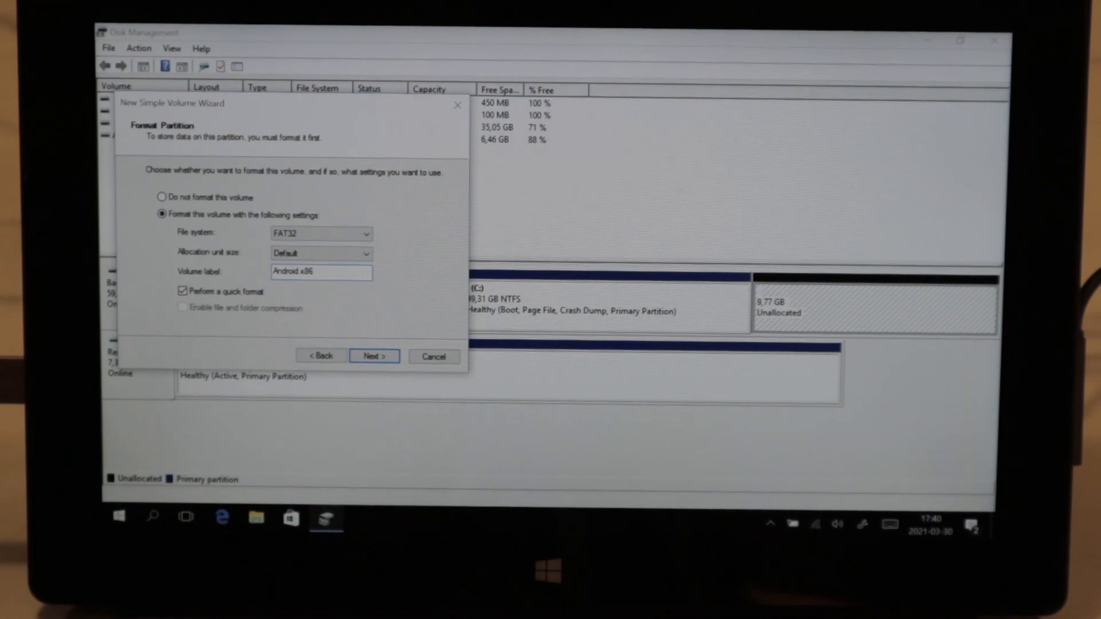
pyautogui.click(373, 356)
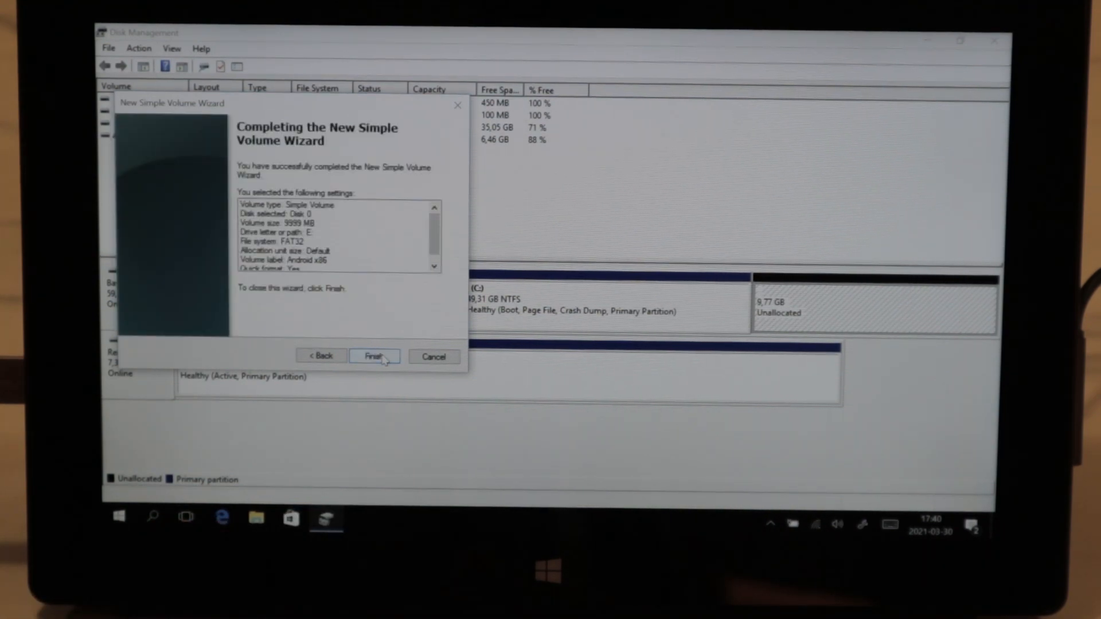
pyautogui.click(374, 355)
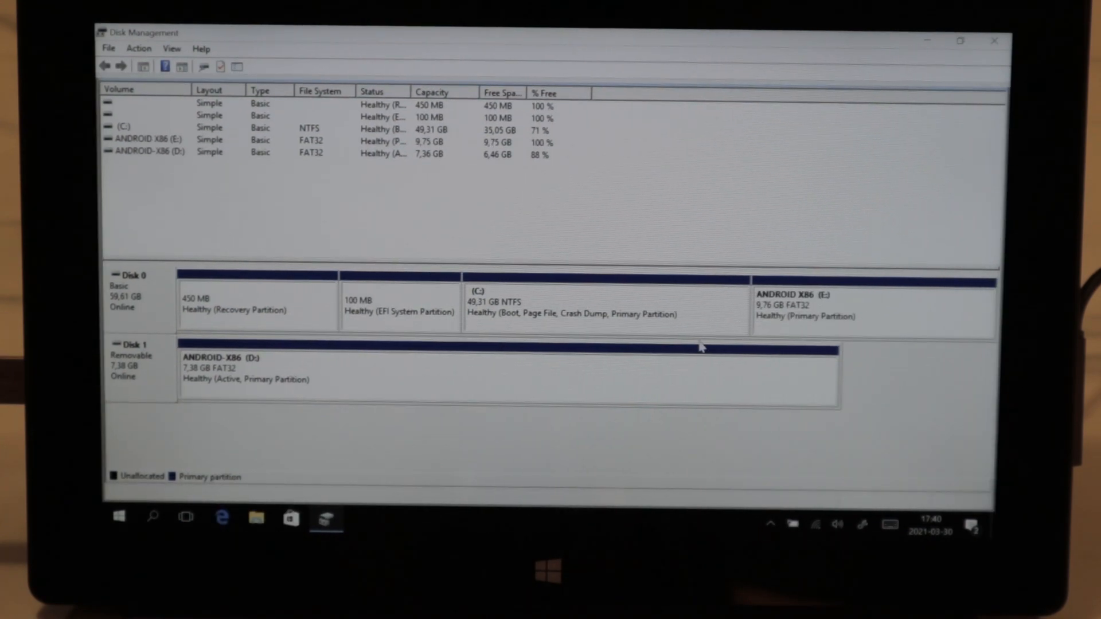
pyautogui.moveTo(776, 318)
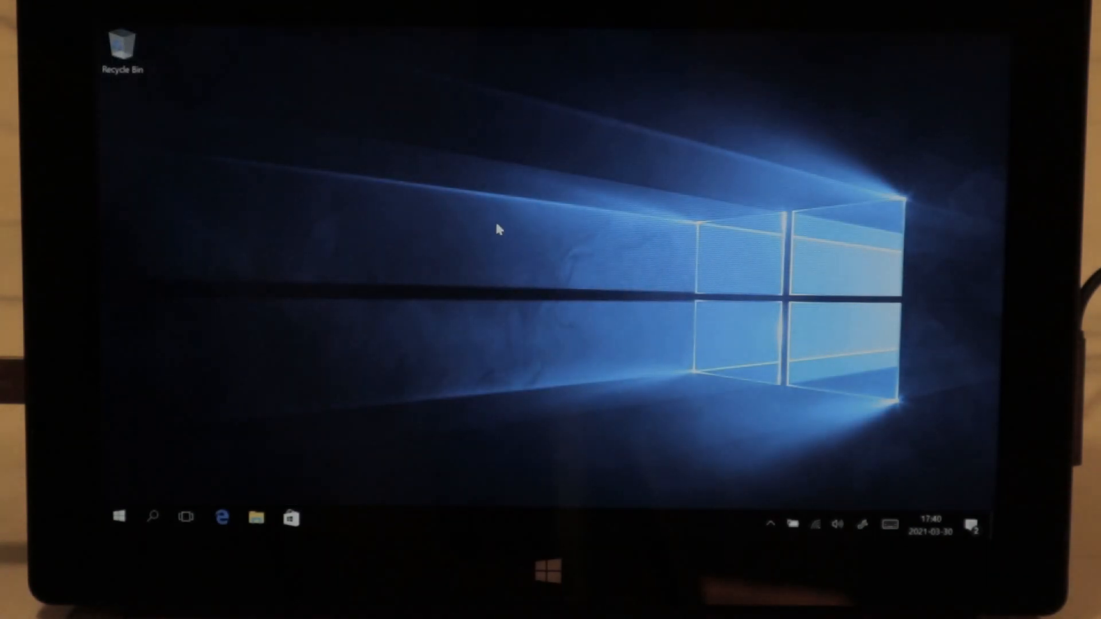
# Step: Restart the tablet from the Start menu power options to boot the USB installer
pyautogui.click(120, 517)
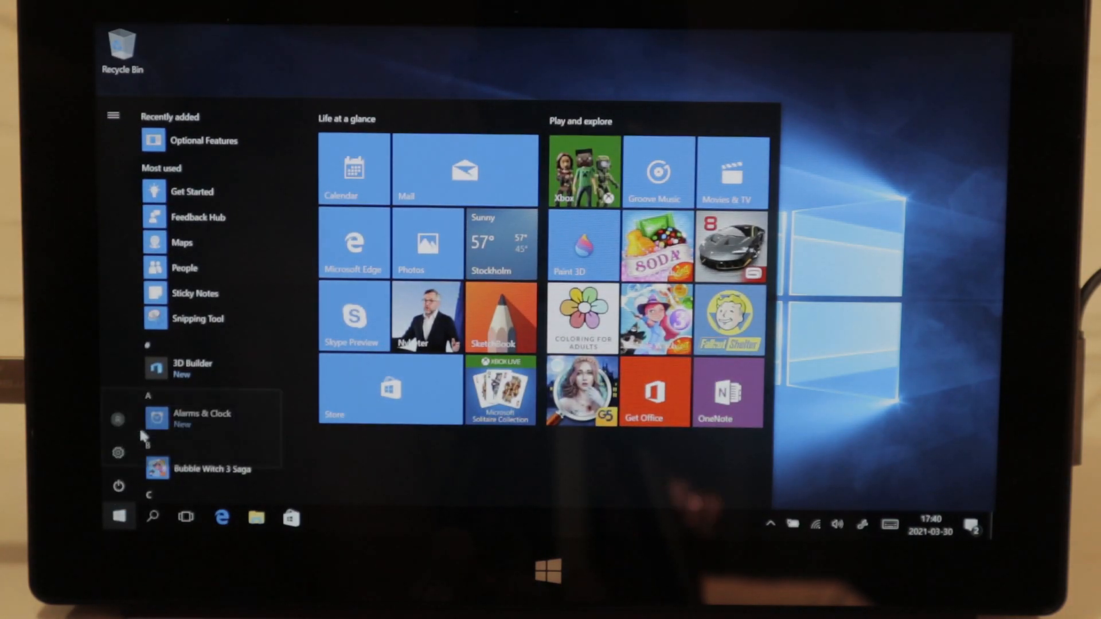
pyautogui.click(118, 486)
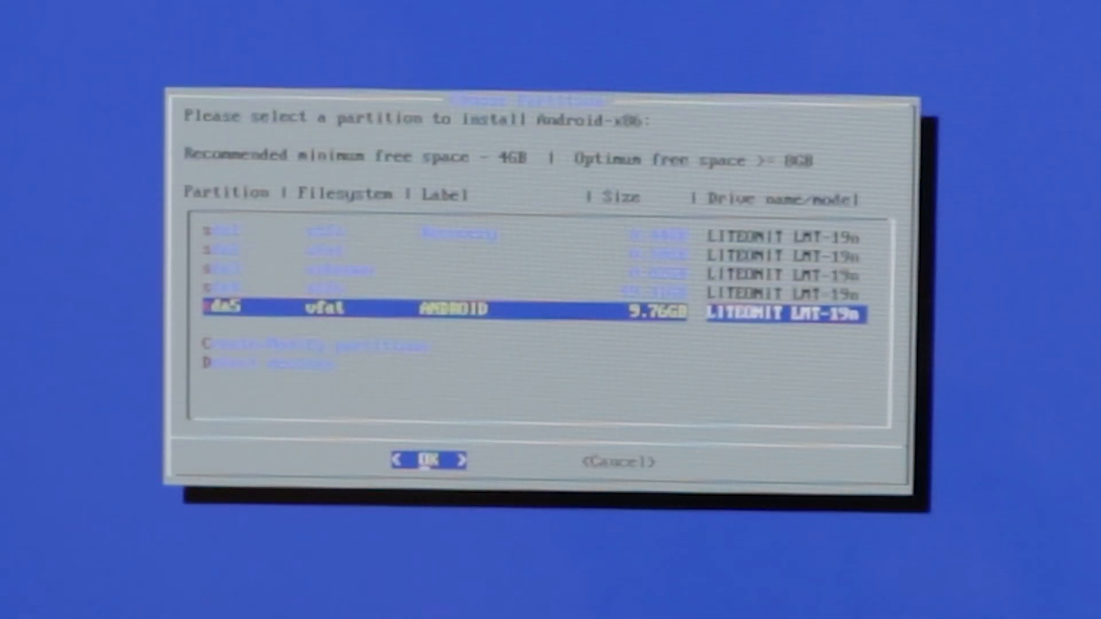
# Step: Choose the 9.76GB ANDROID partition sda5 and format it as ext4
pyautogui.click(428, 460)
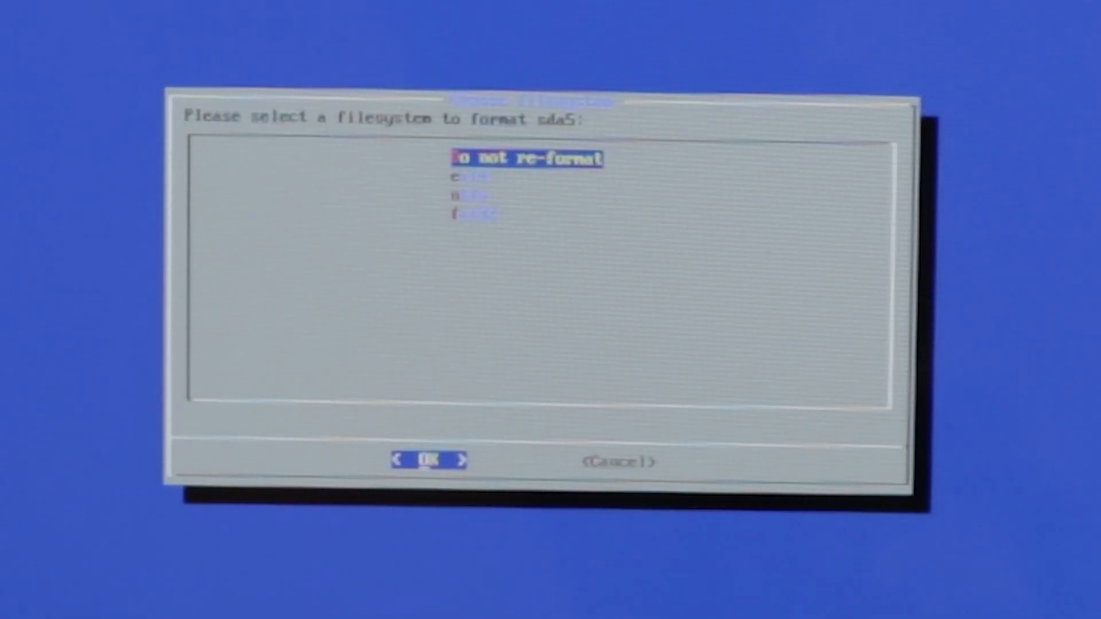
pyautogui.press('Down')
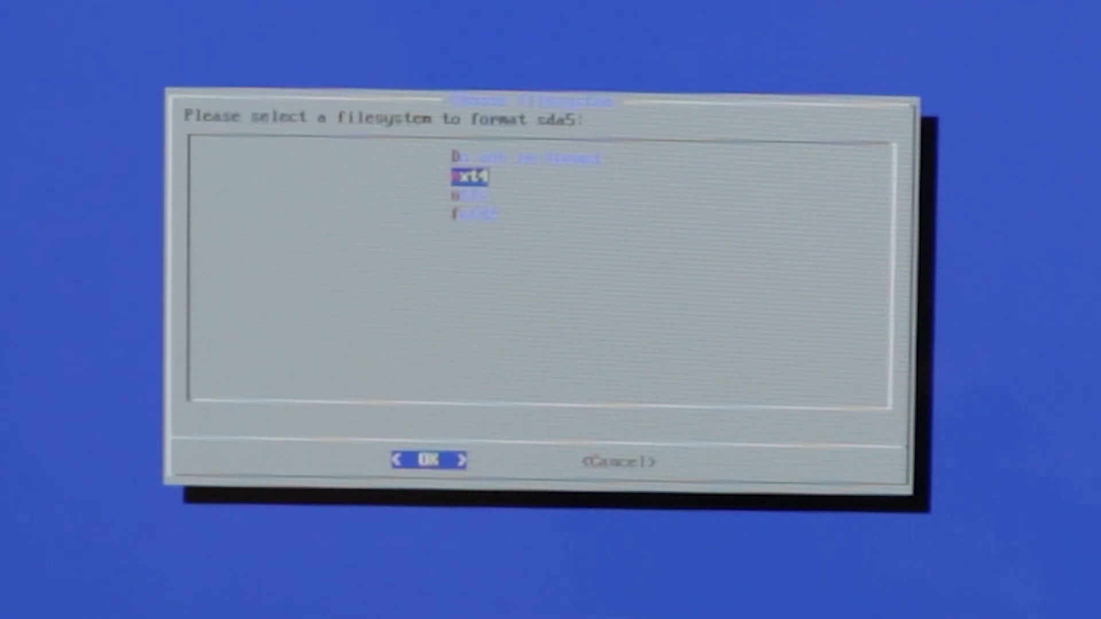
pyautogui.click(427, 460)
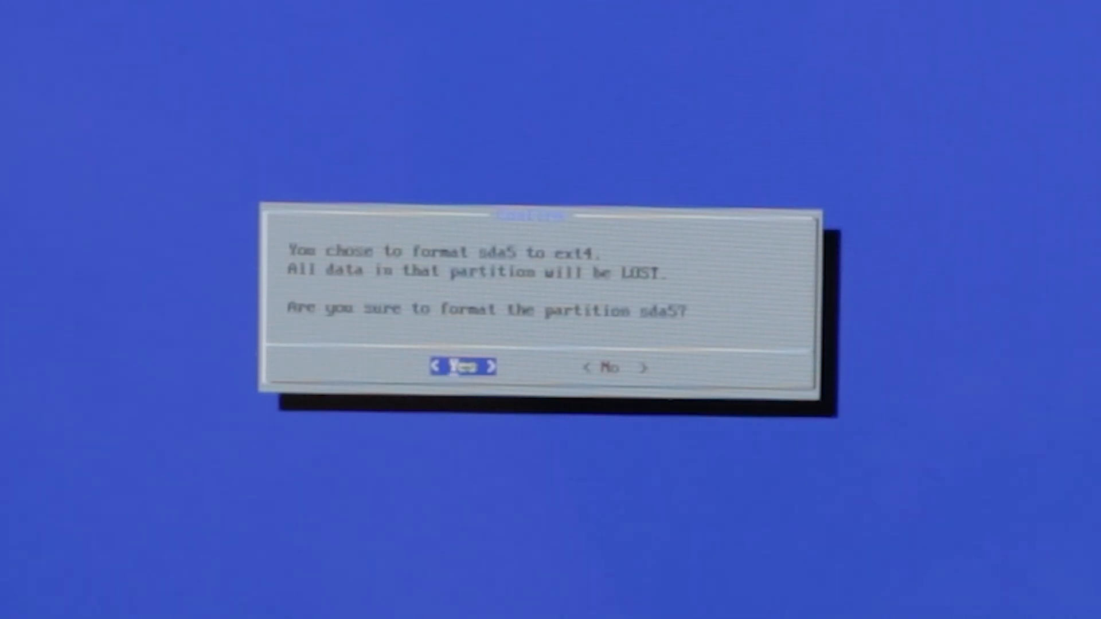
pyautogui.click(462, 367)
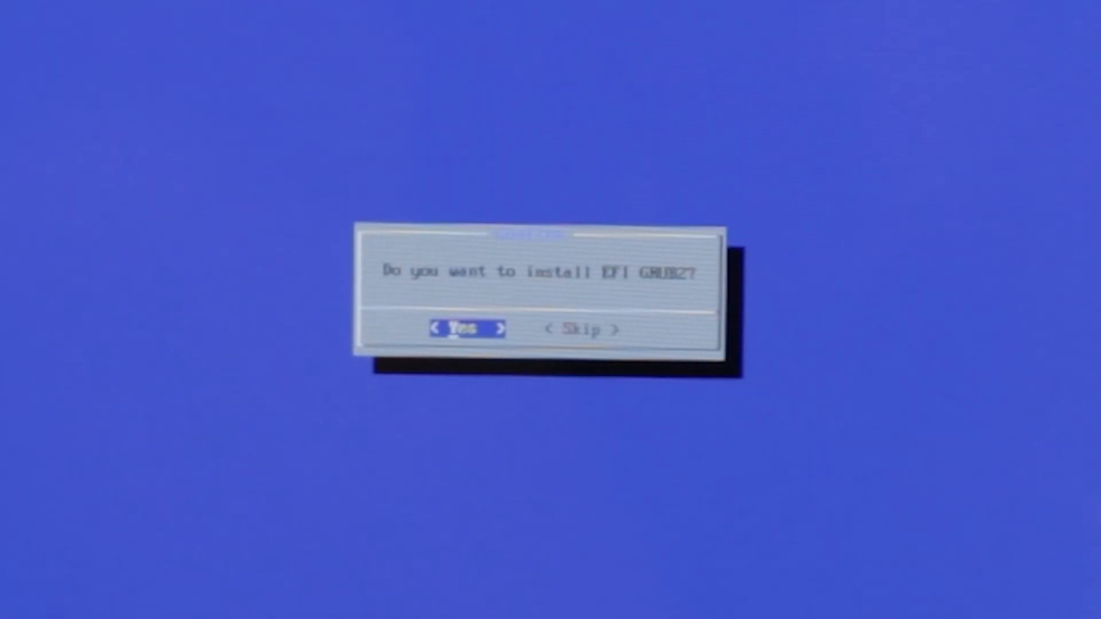
# Step: Install EFI GRUB2 and a read-write /system so file copying begins
pyautogui.click(466, 329)
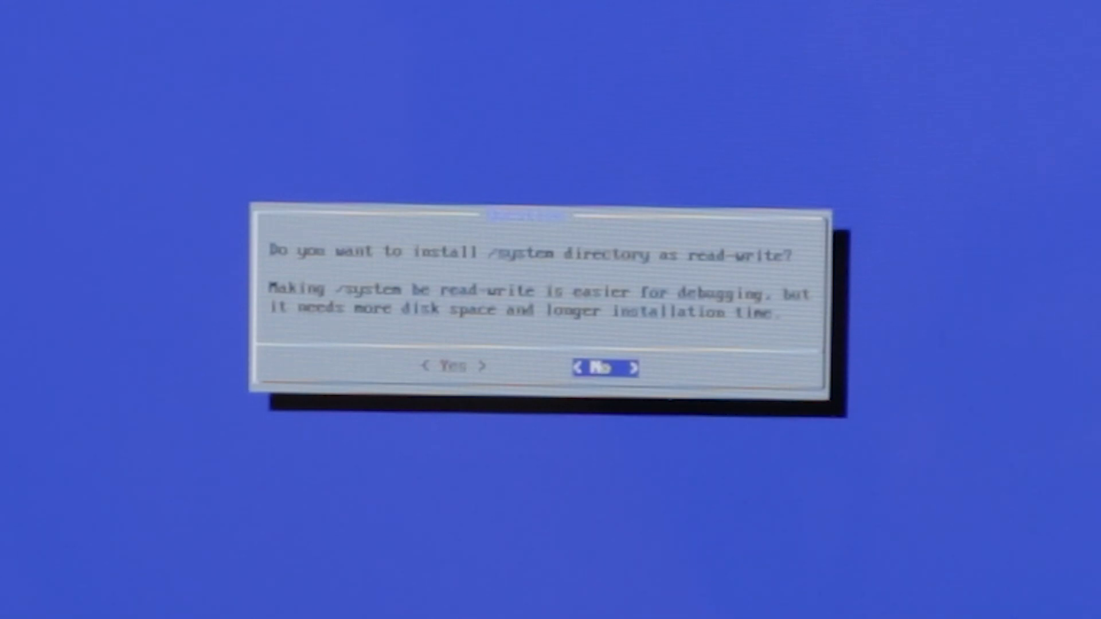
pyautogui.press('Left')
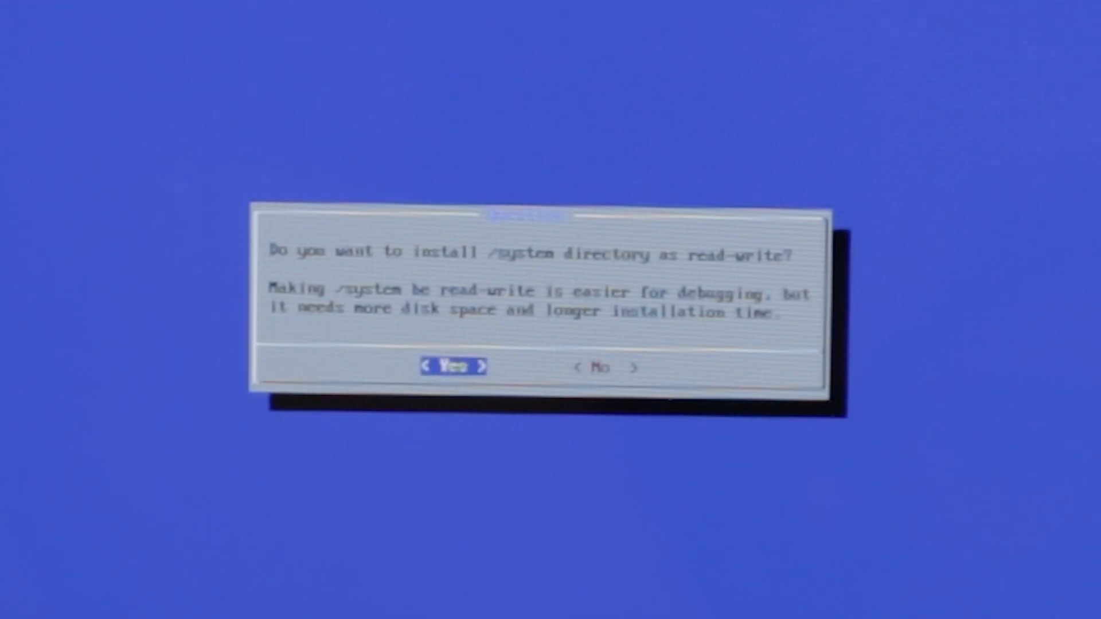
pyautogui.click(453, 367)
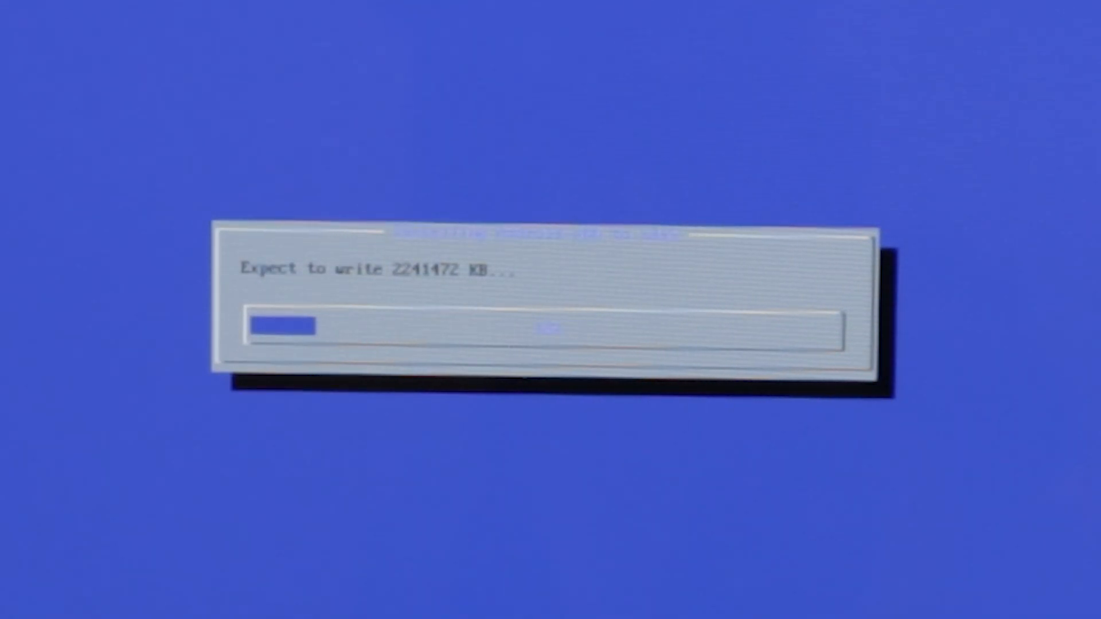